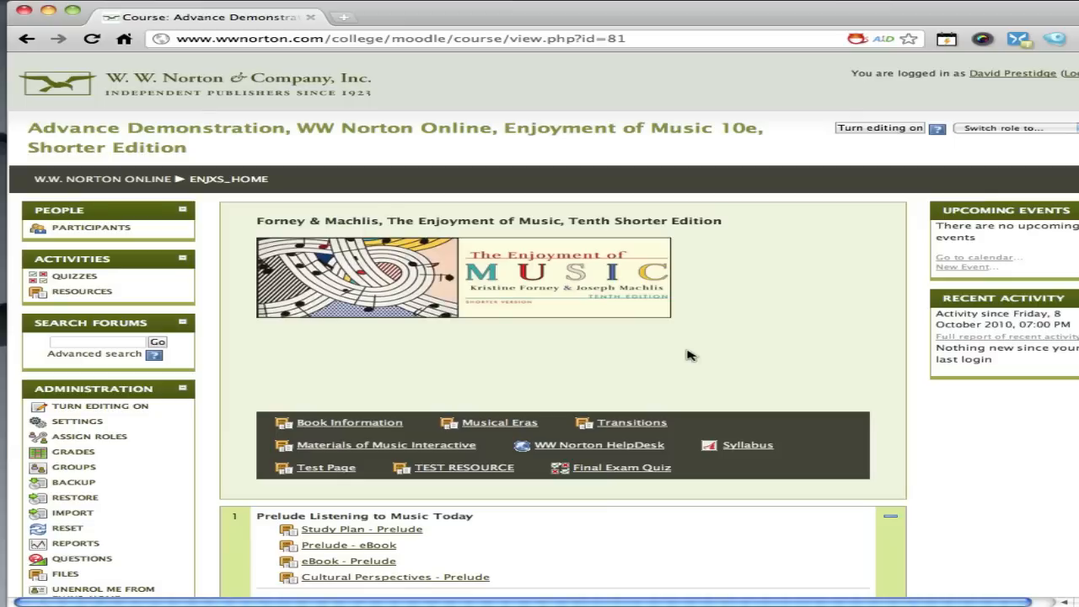
mouse_move(732, 260)
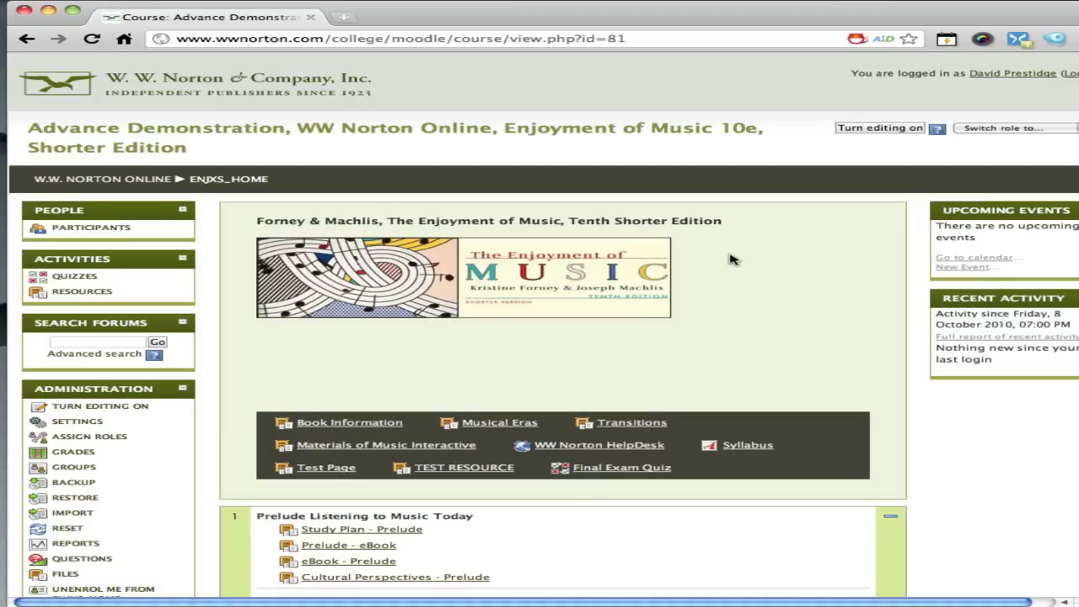
mouse_move(857, 145)
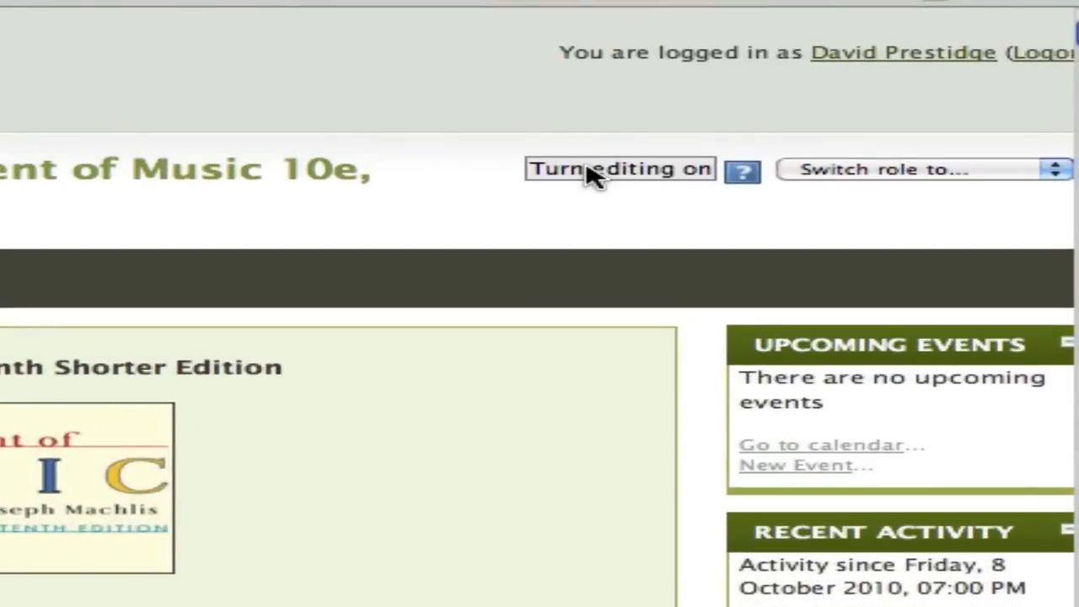
Turn on editing for the Enjoyment of Music course page and scroll to check the edit controls.
click(618, 168)
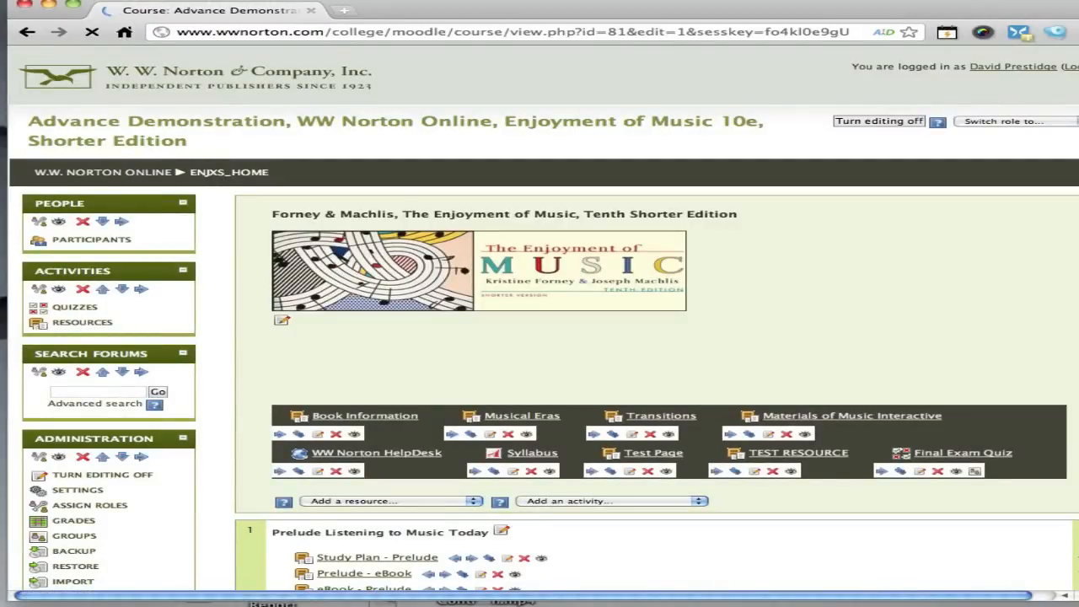
scroll(down, 3)
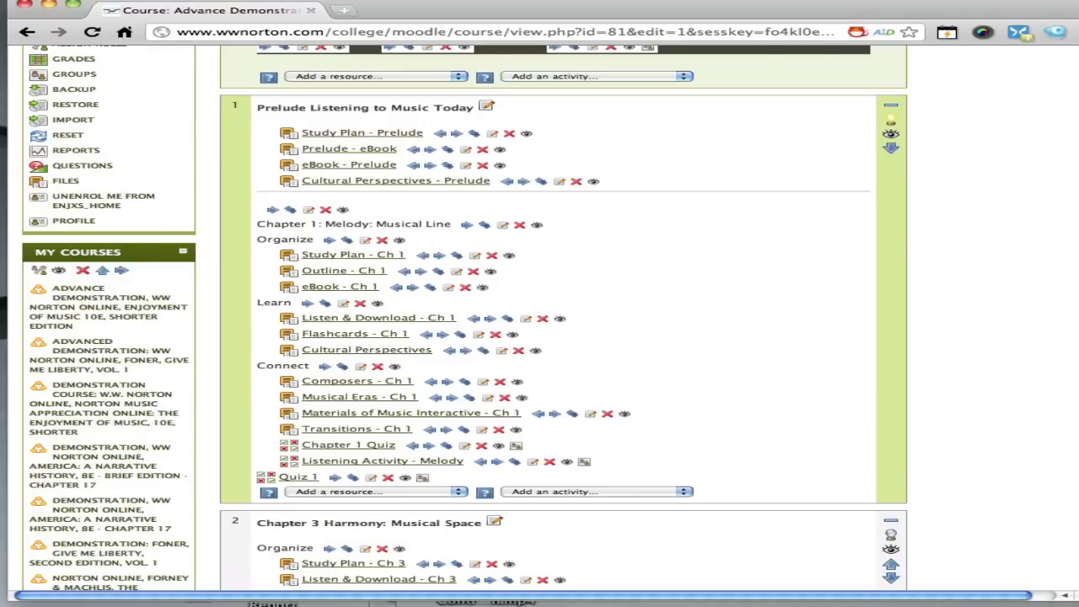
scroll(up, 3)
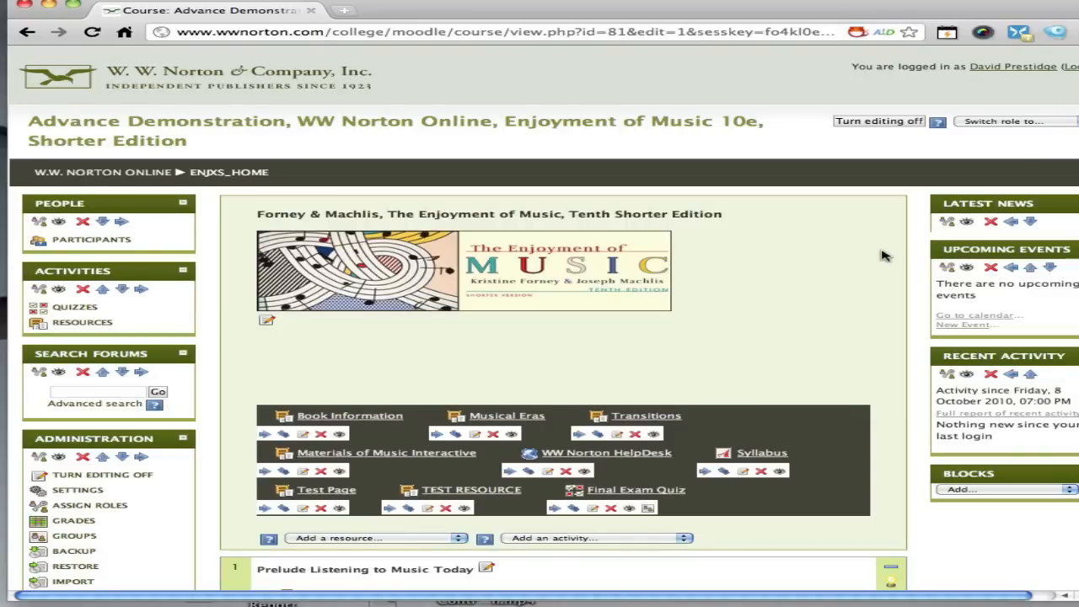
mouse_move(680, 436)
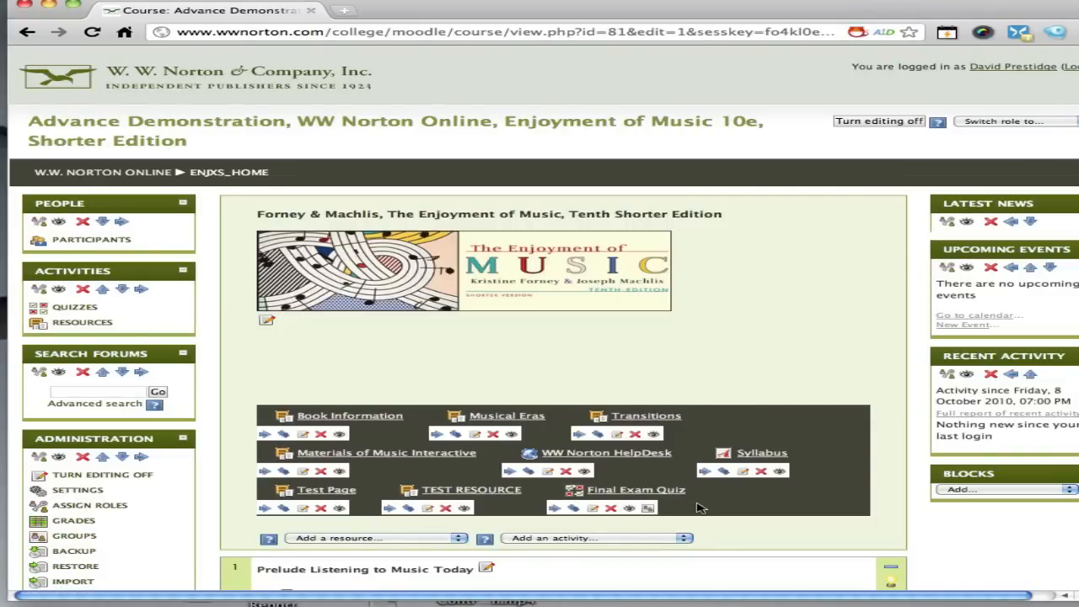
scroll(down, 3)
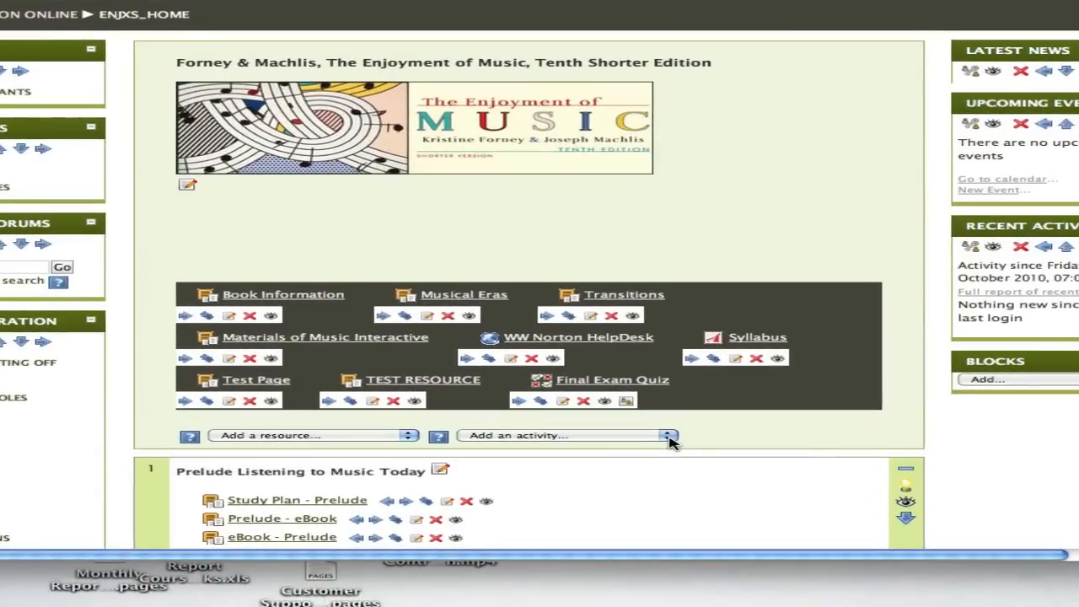
Add a new quiz activity named 'Midterm for Mus Appreciation'.
click(668, 436)
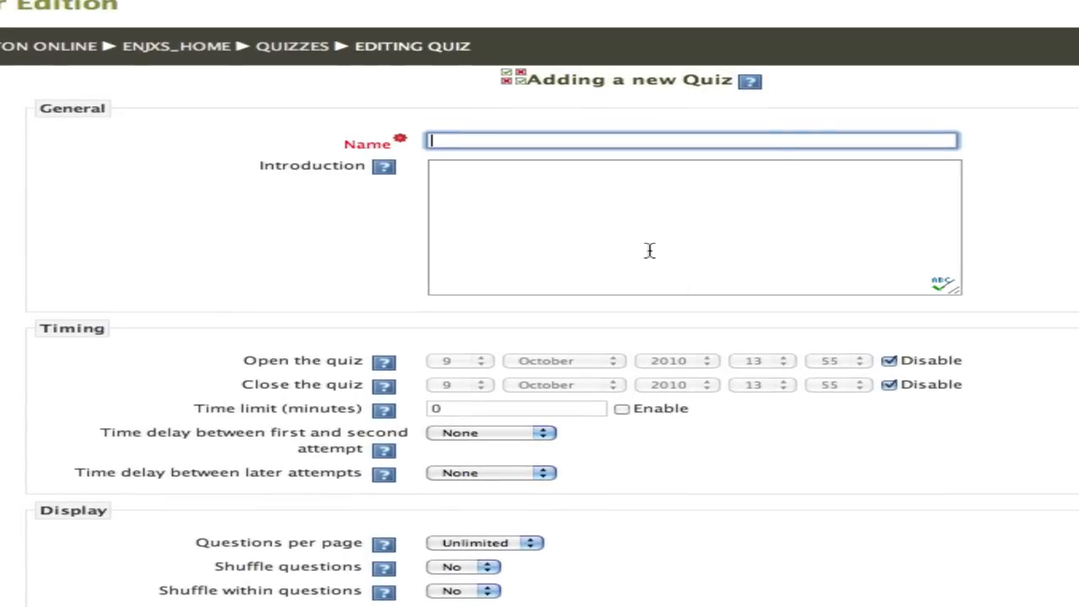
text(MidT)
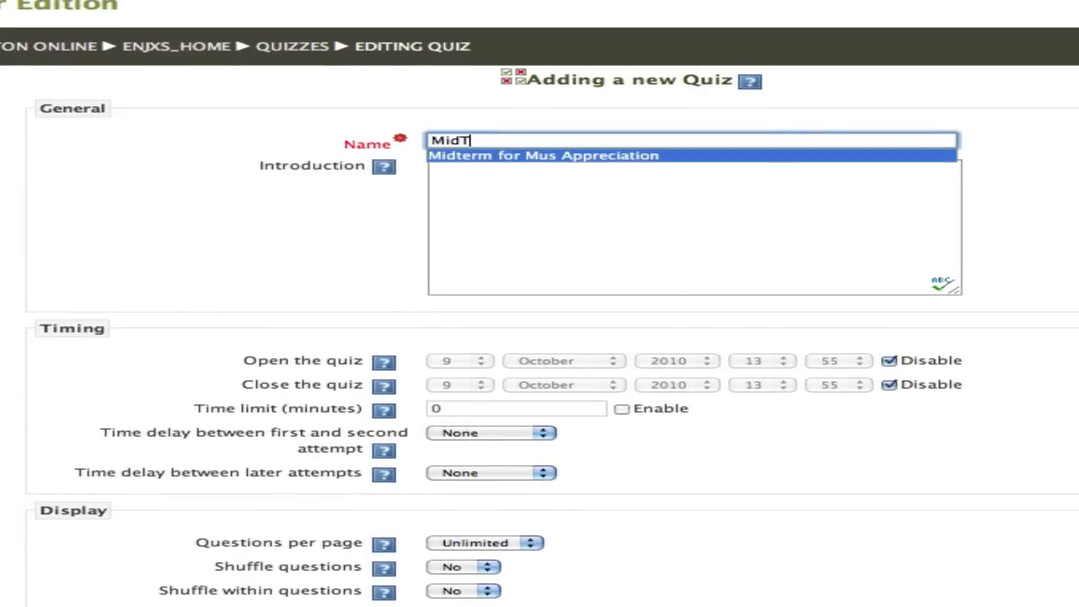
click(544, 155)
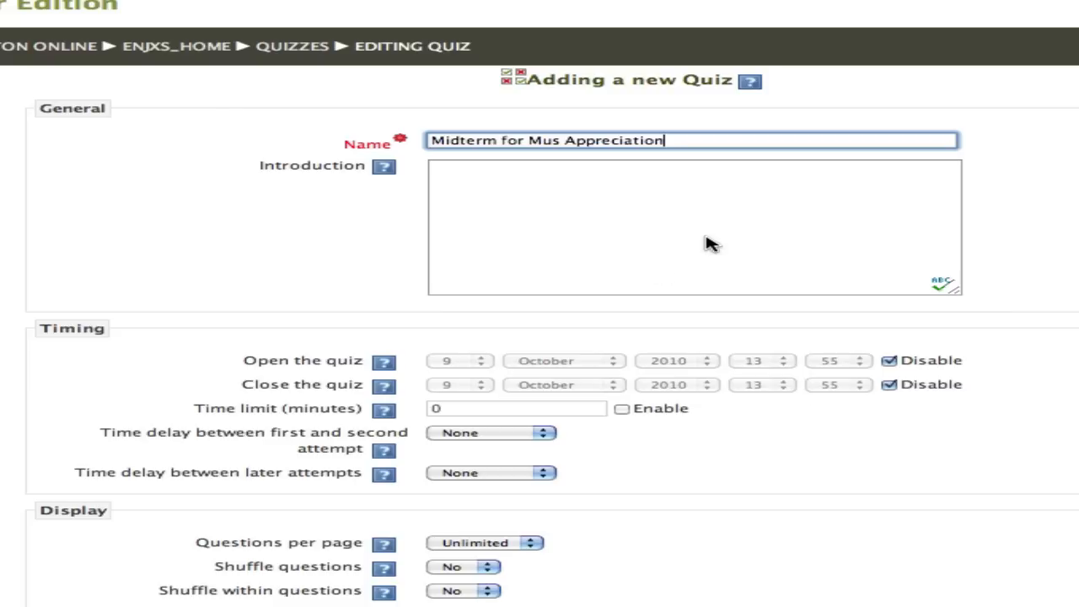
Enter the introduction 'Students this is the fall 2010 midterm exam.'.
text(this si)
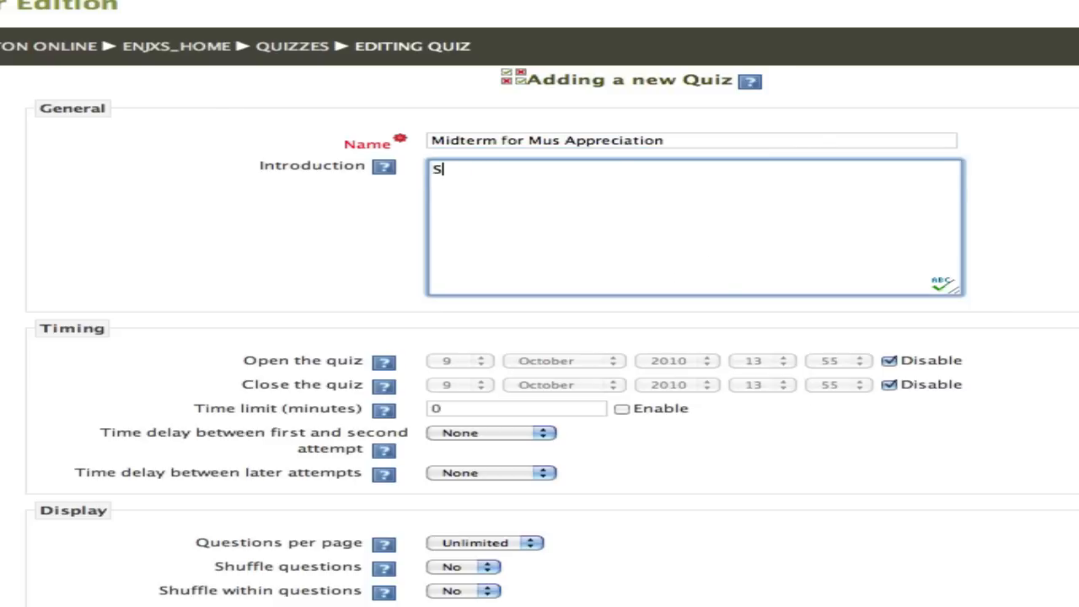
text(tudents this is)
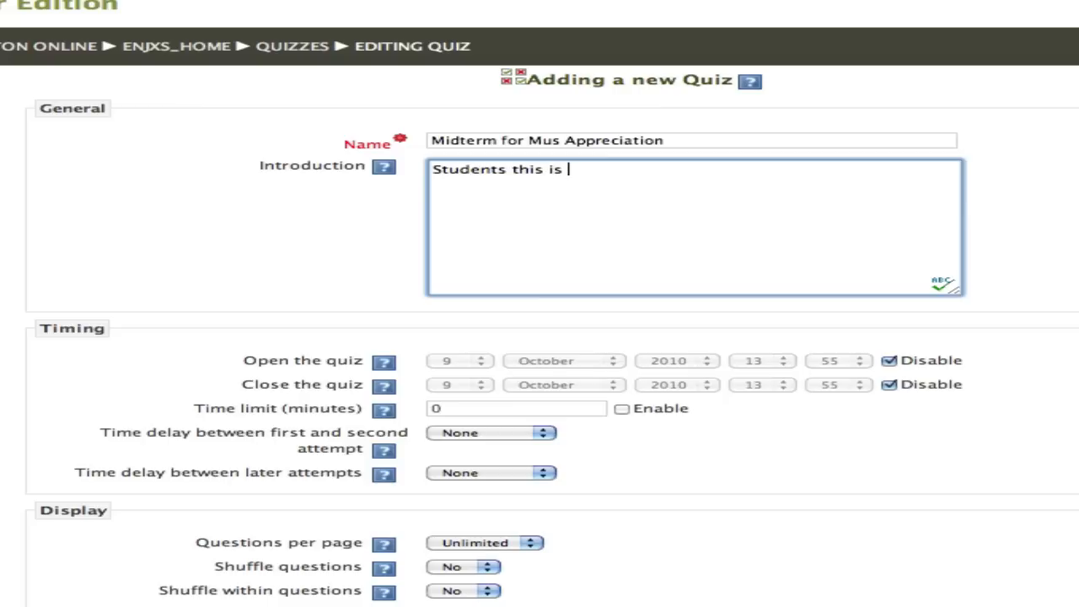
text(the f)
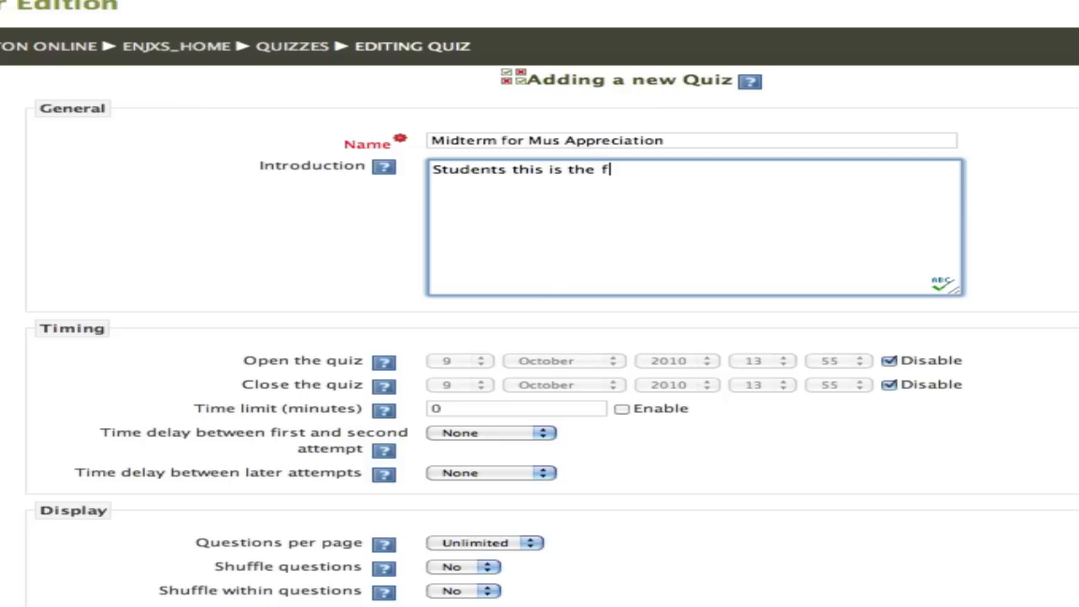
text(all 2010)
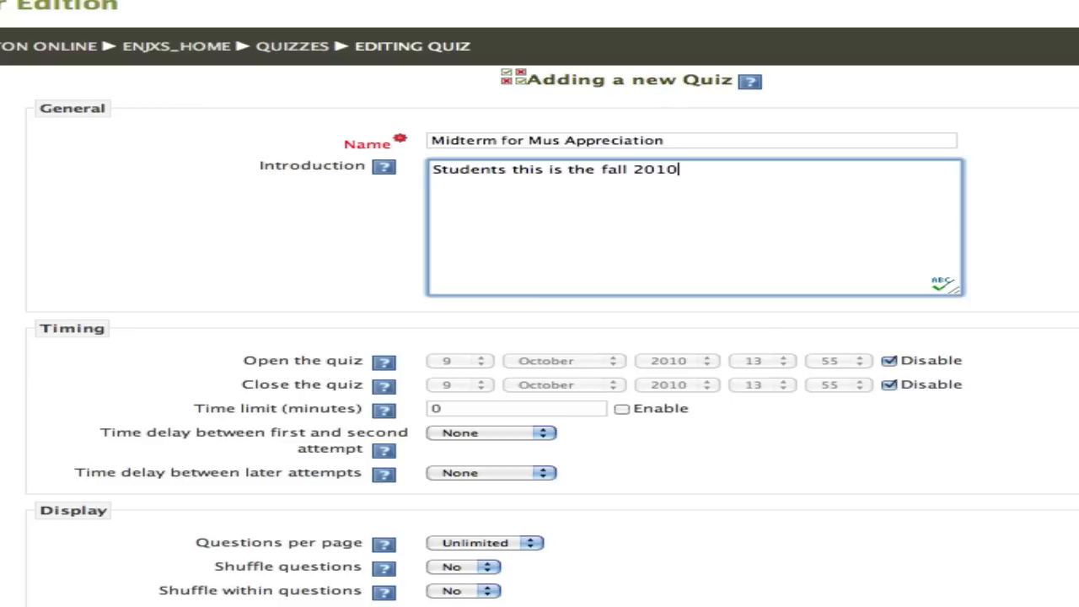
text(midterm qu)
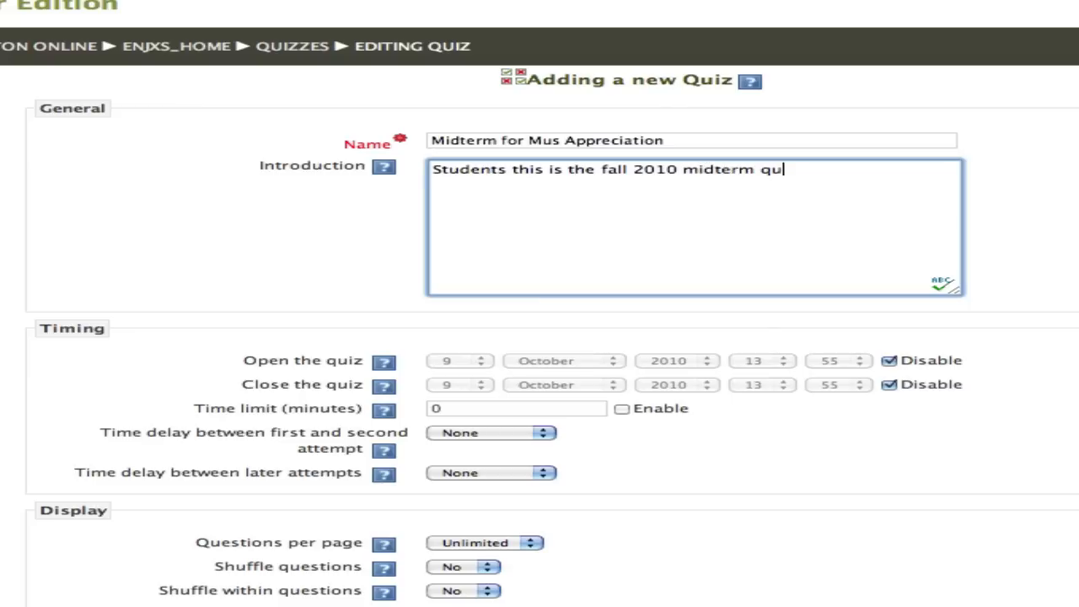
text(iz.)
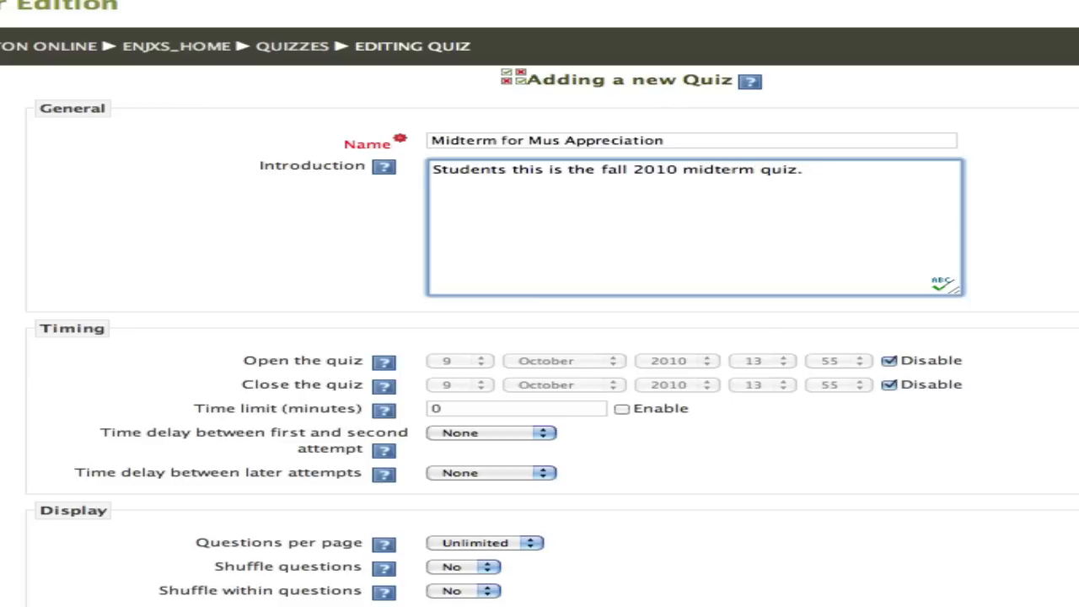
key(BackSpace)
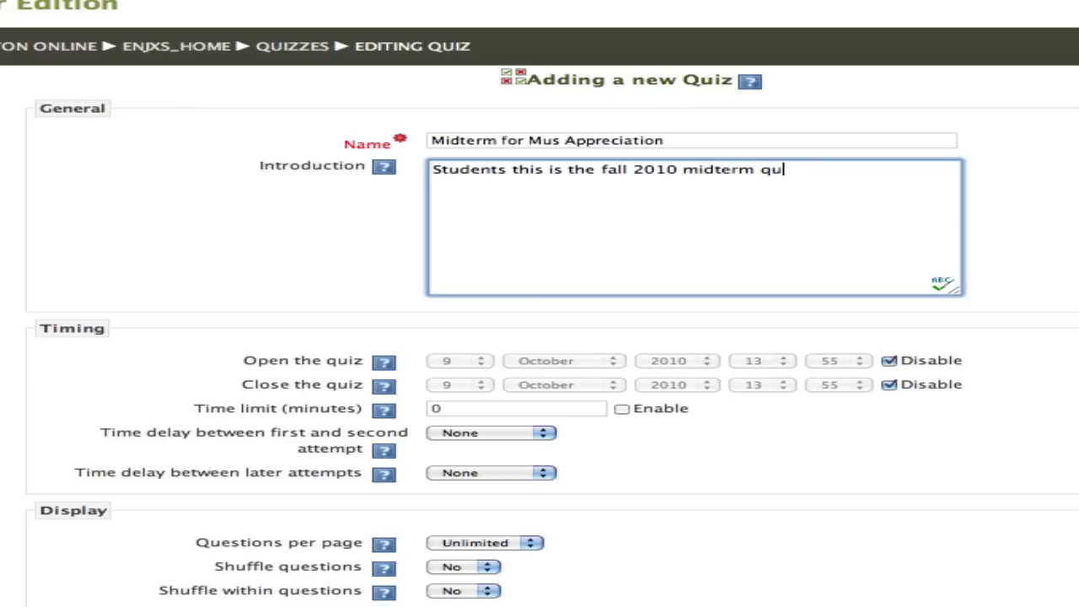
text(exam)
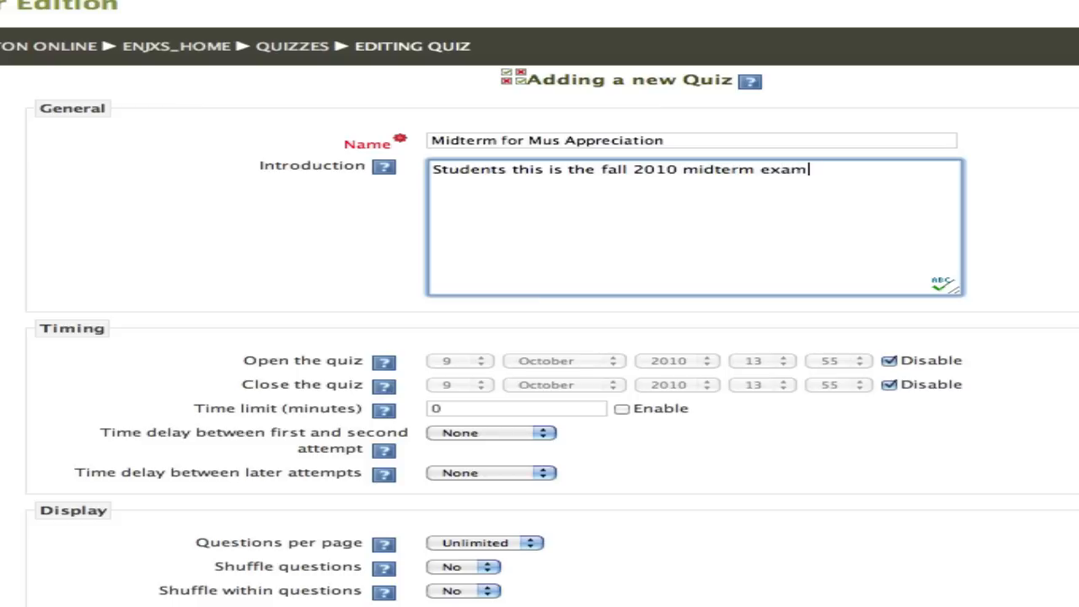
text(.)
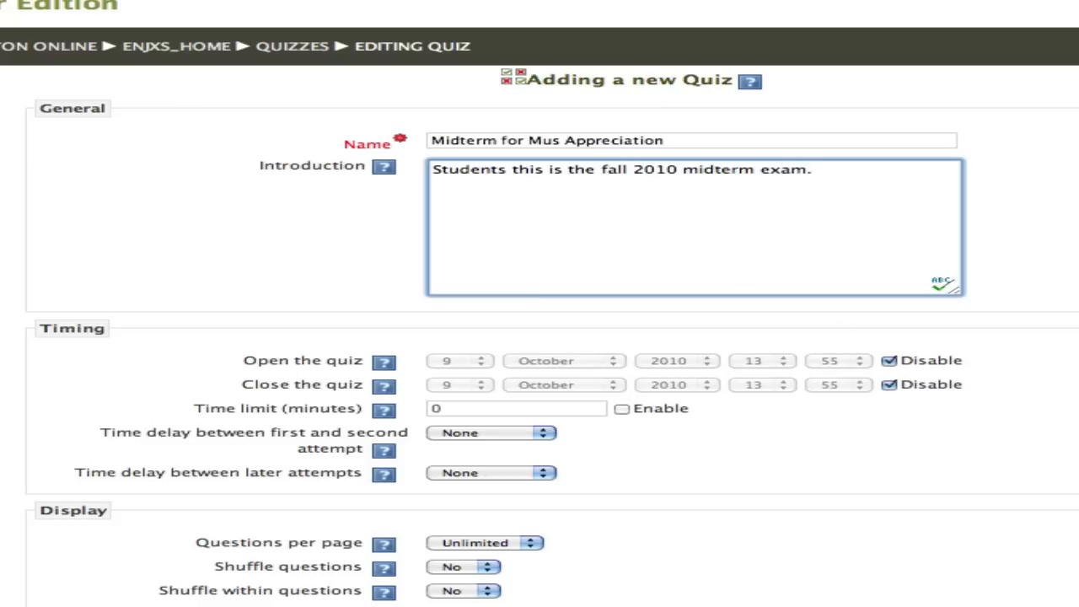
scroll(down, 3)
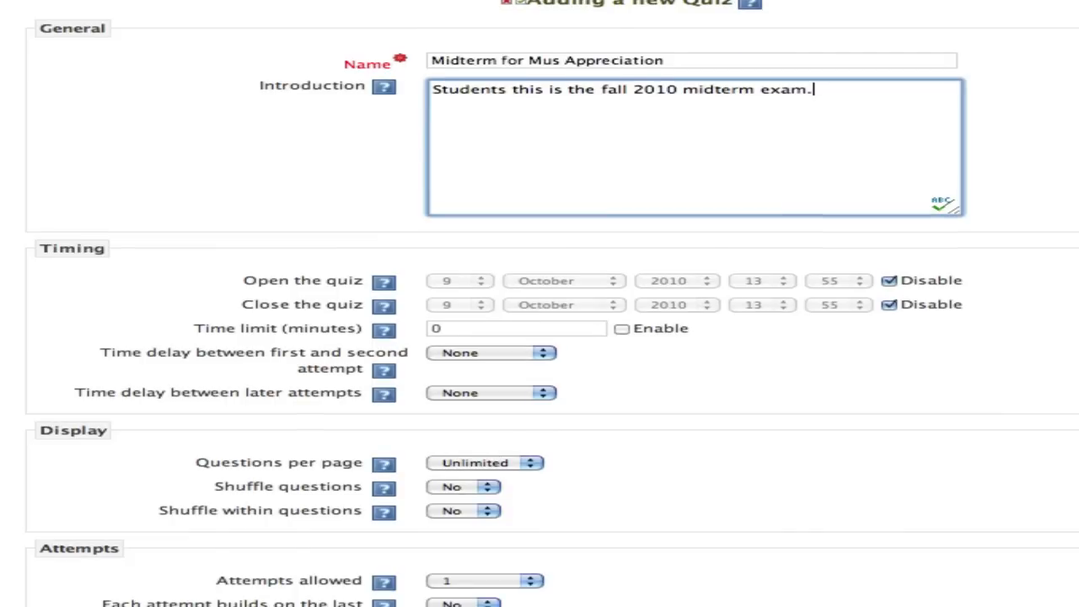
scroll(down, 3)
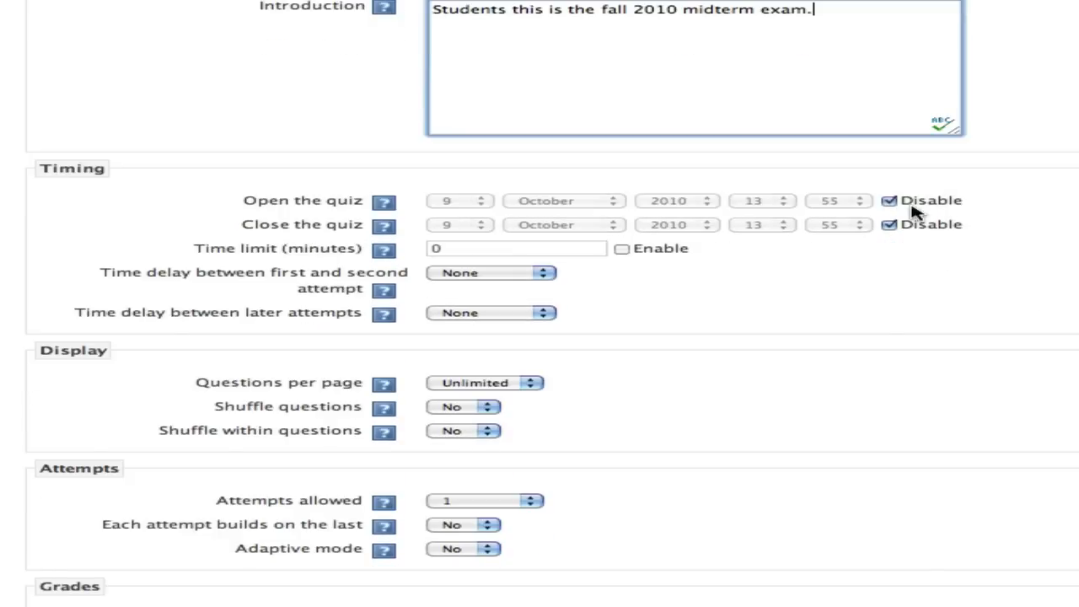
click(887, 201)
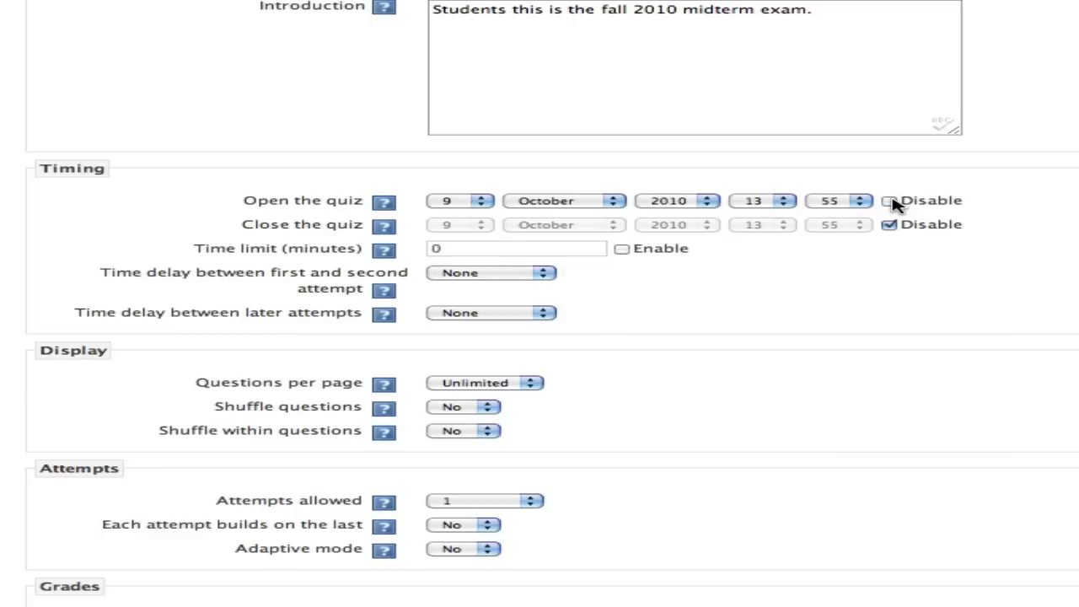
click(887, 200)
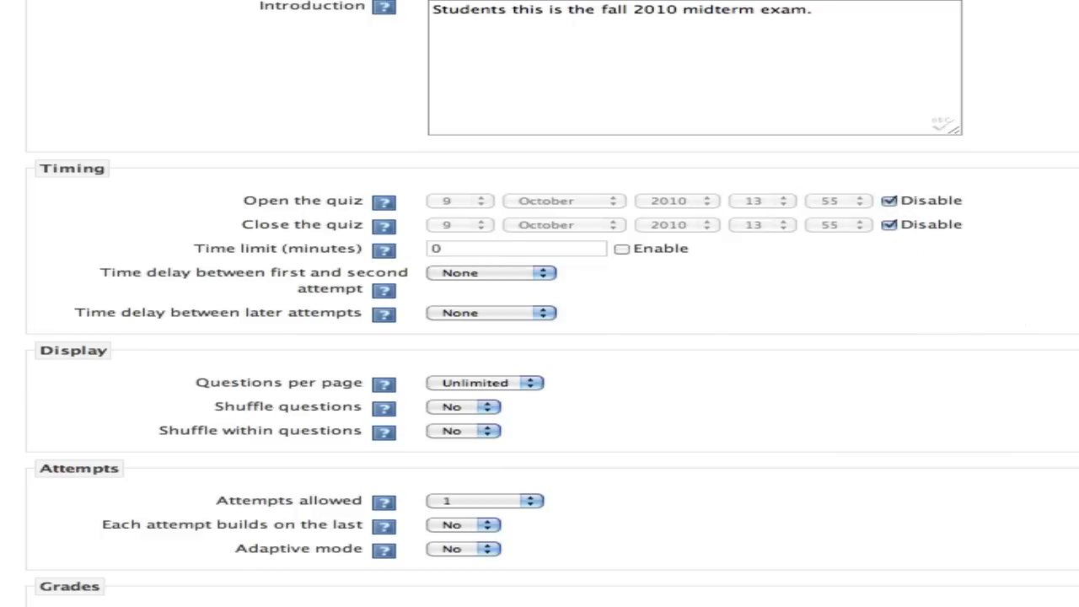
scroll(down, 3)
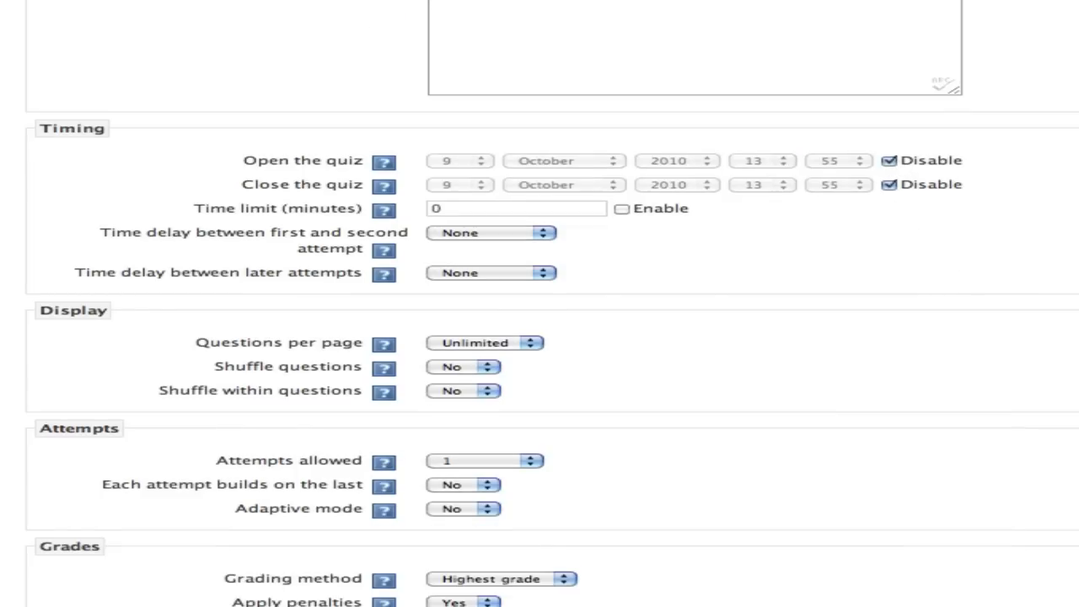
scroll(down, 3)
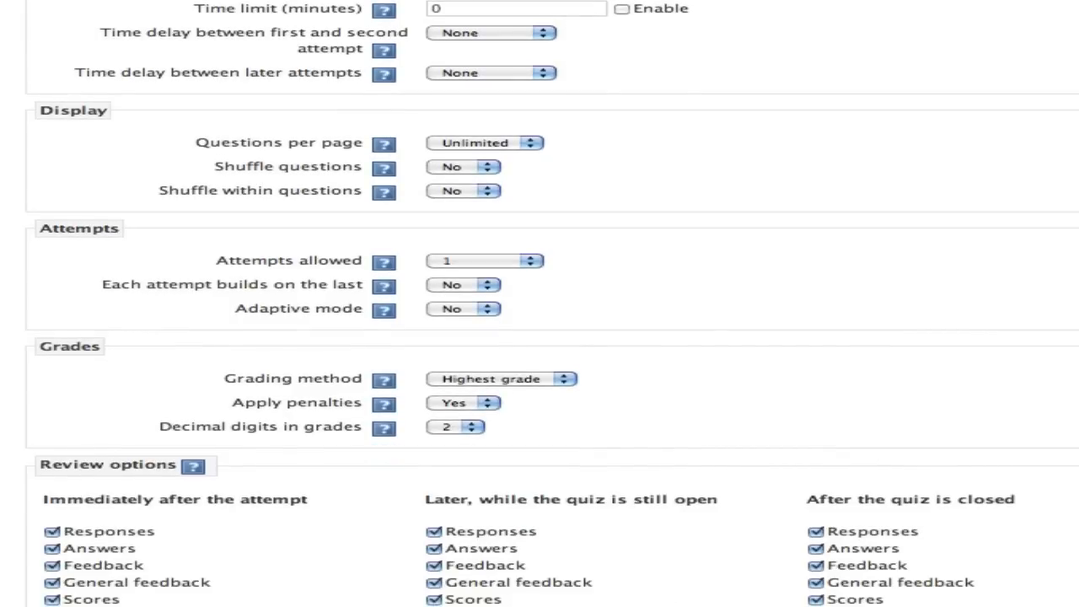
scroll(down, 3)
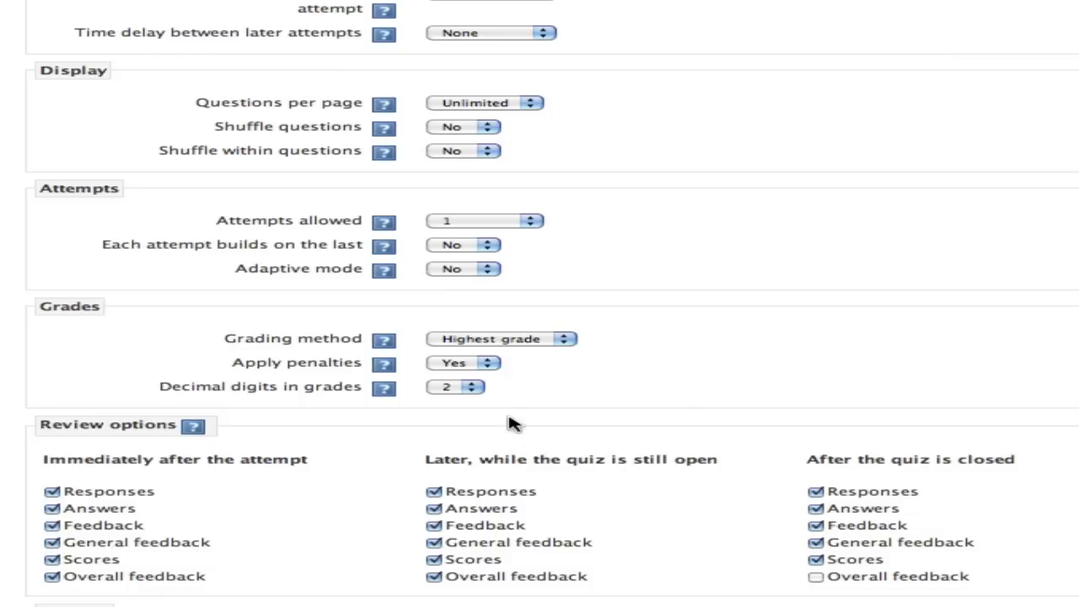
mouse_move(354, 156)
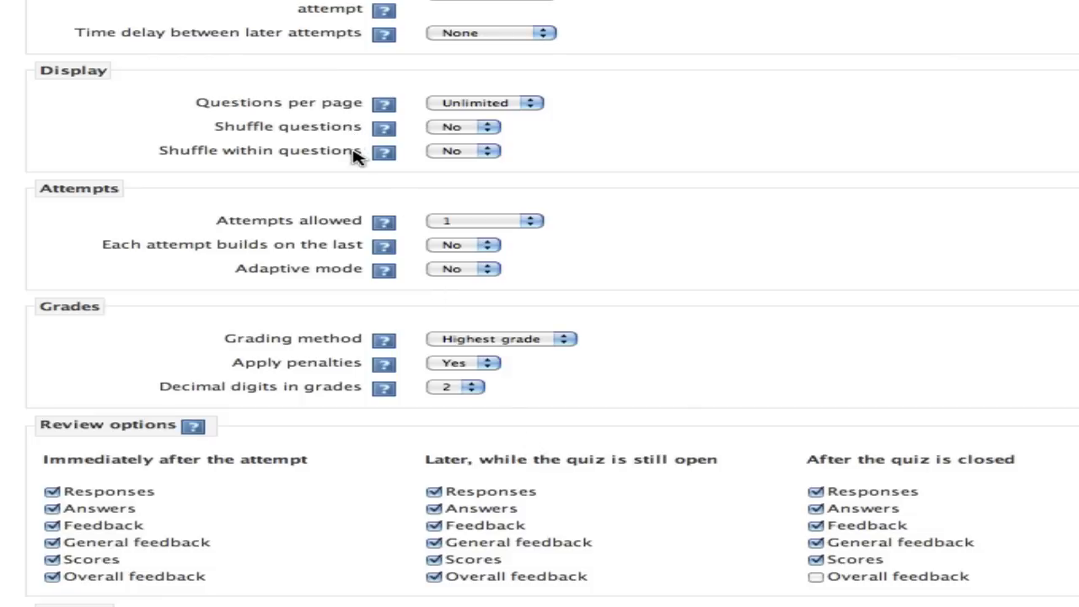
mouse_move(331, 215)
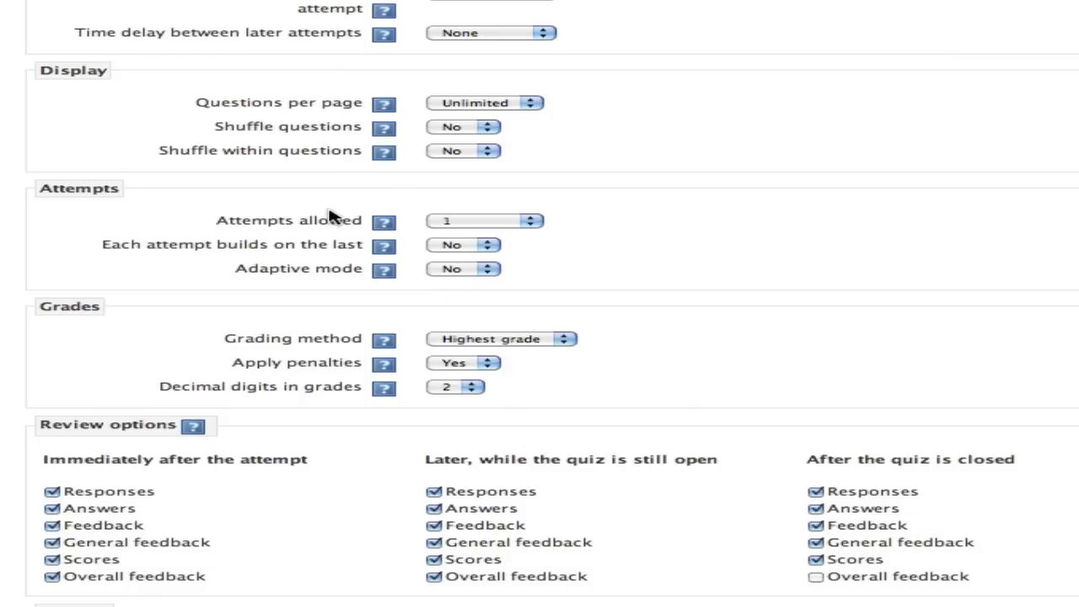
mouse_move(314, 244)
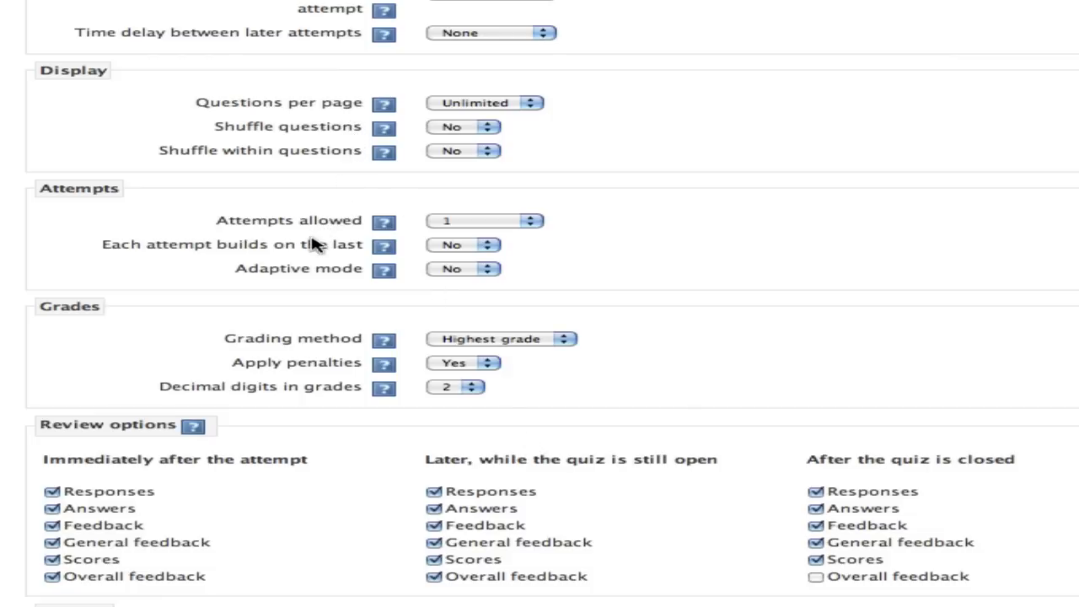
mouse_move(297, 300)
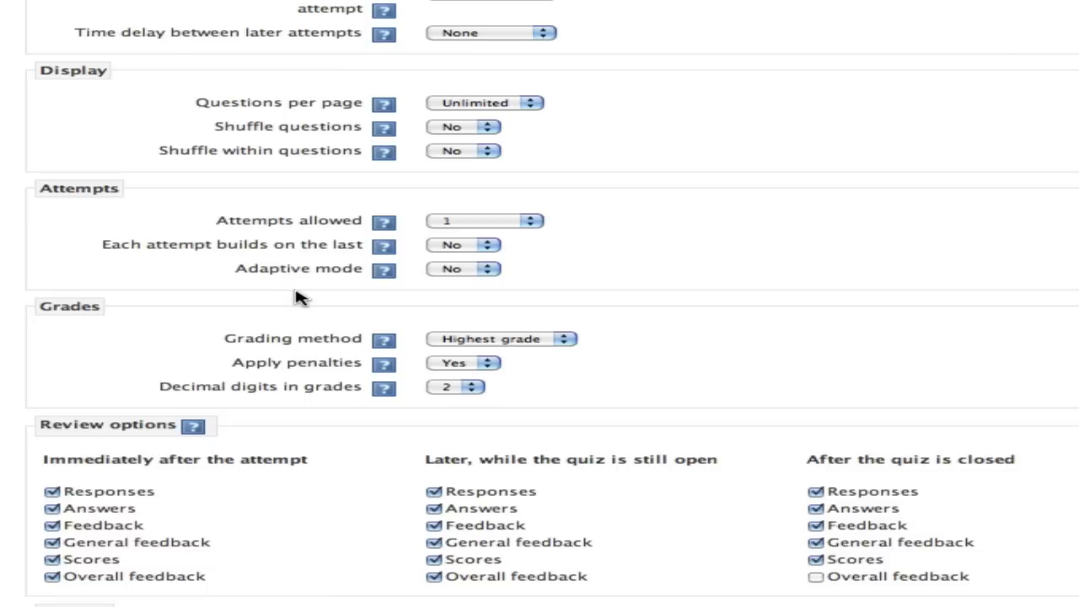
mouse_move(314, 411)
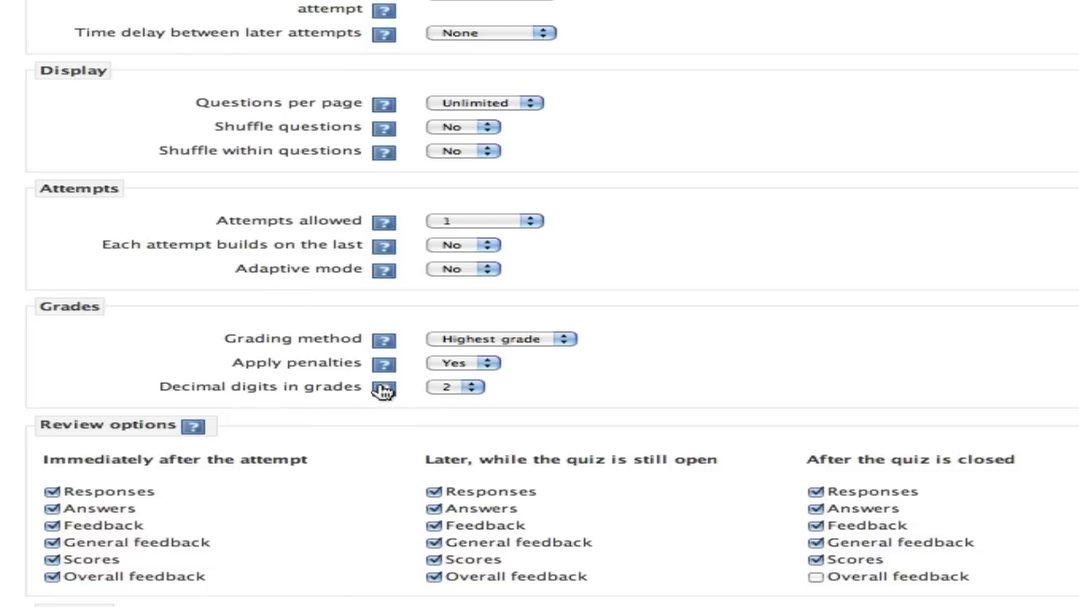
click(384, 387)
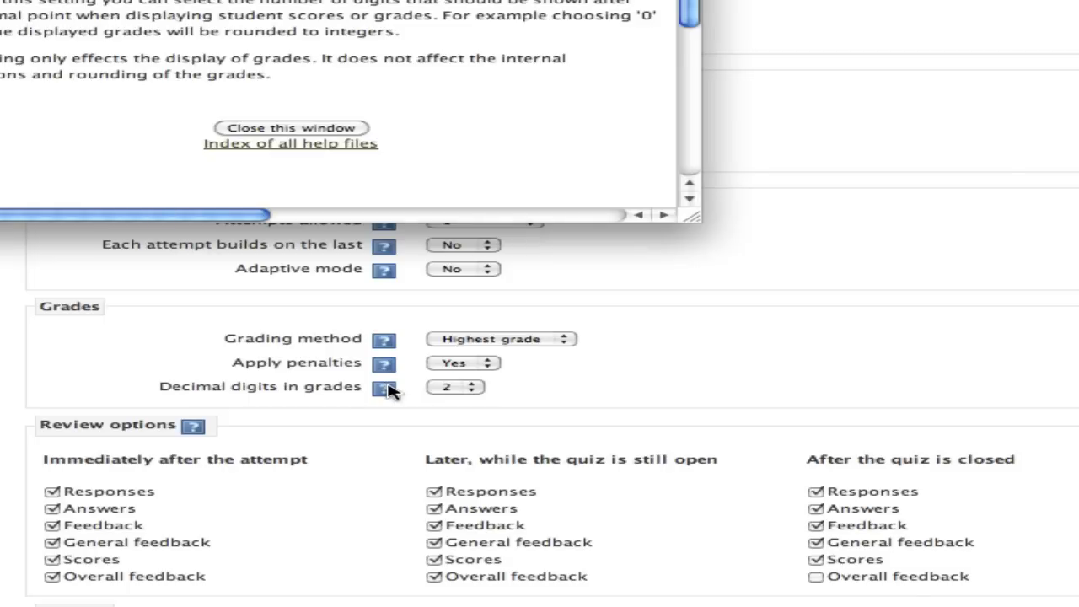
mouse_move(392, 392)
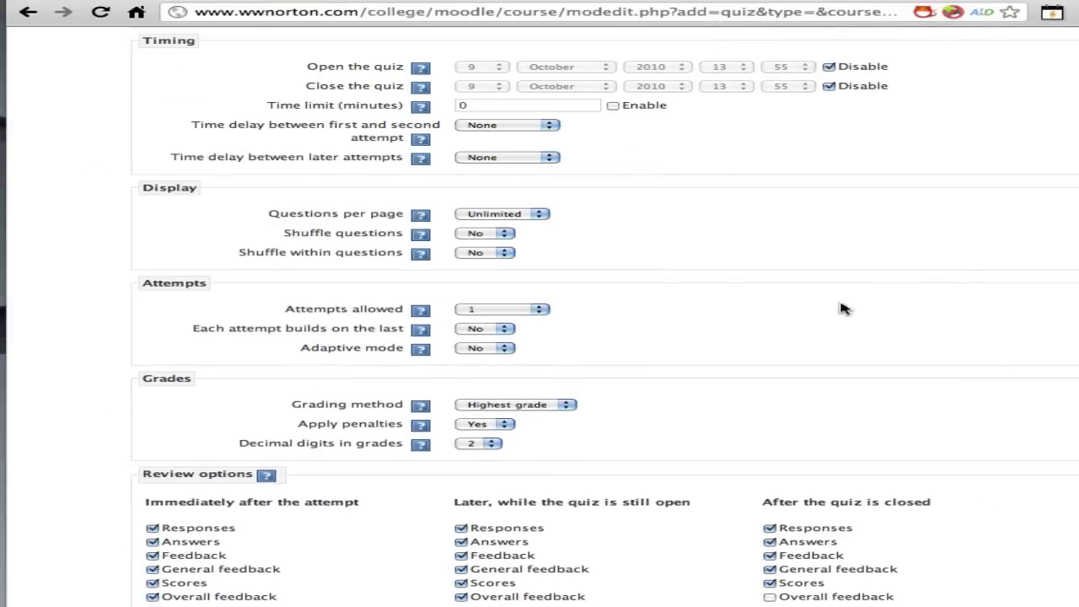
scroll(down, 3)
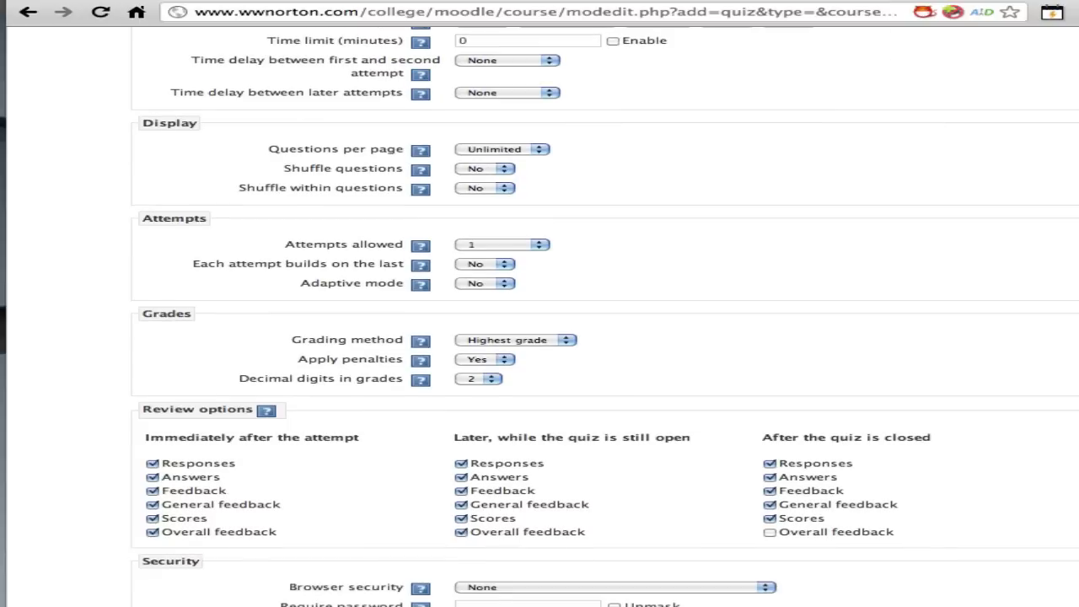
scroll(down, 3)
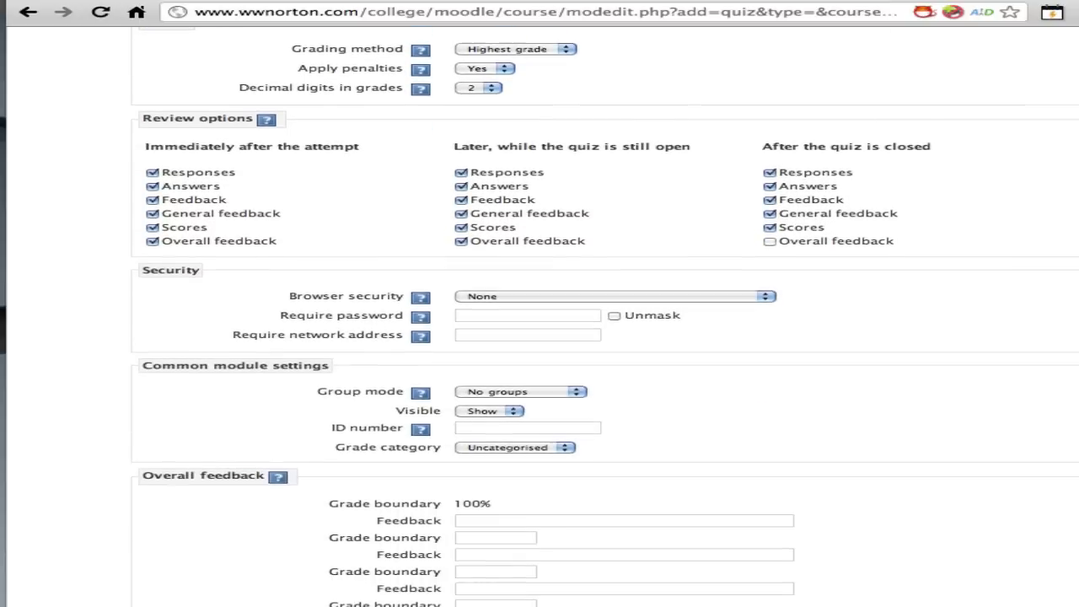
scroll(down, 3)
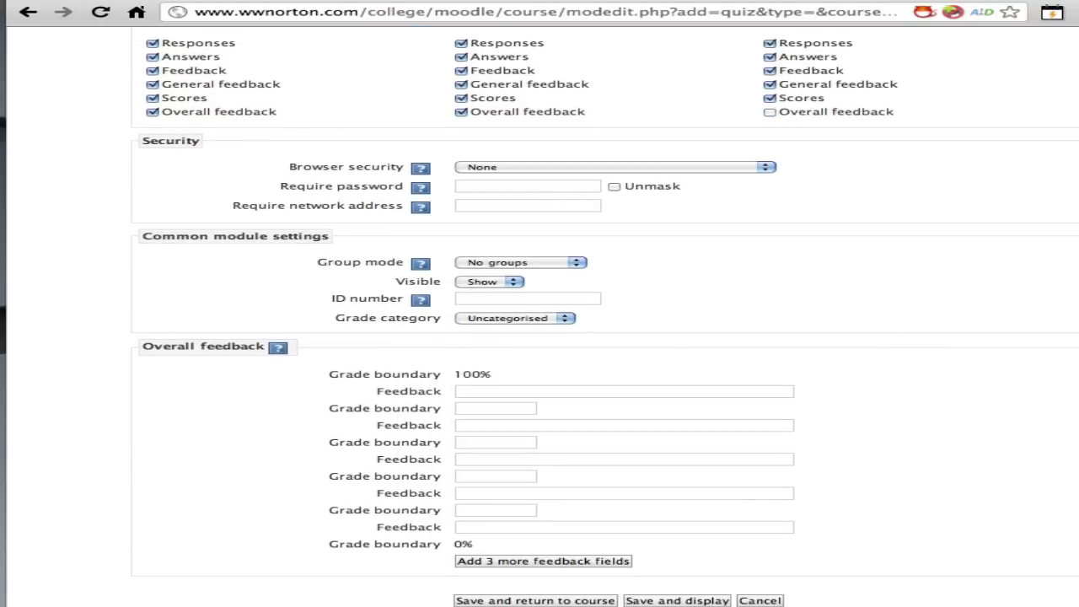
mouse_move(295, 476)
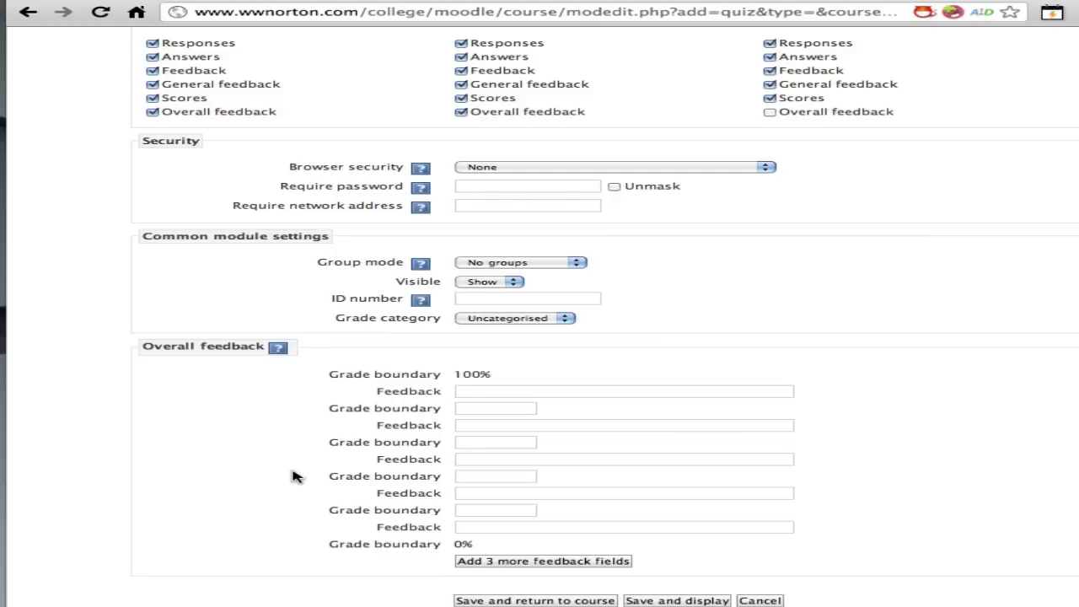
click(278, 347)
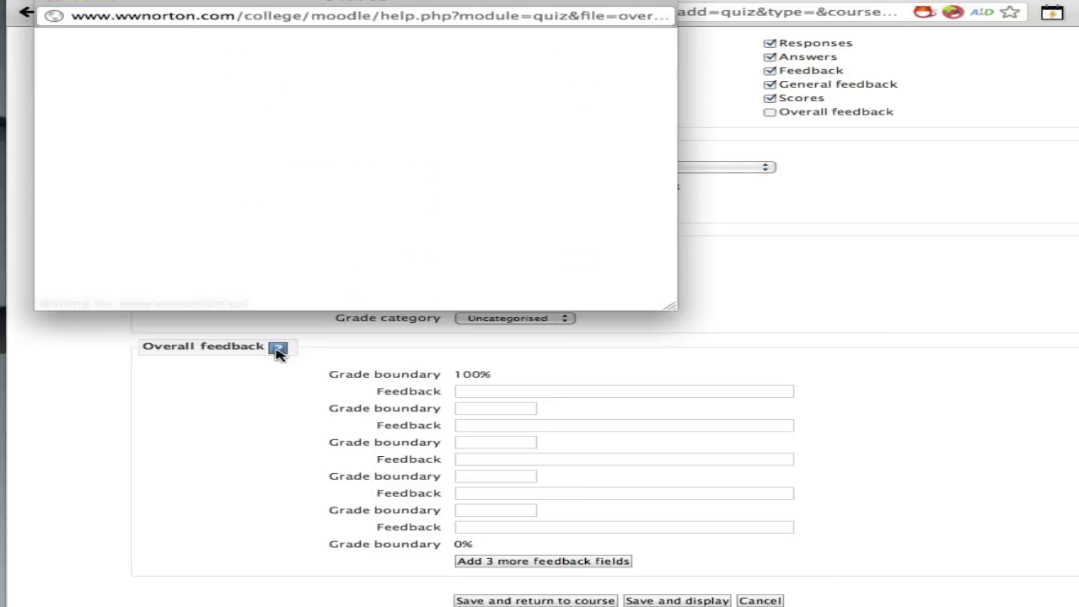
click(278, 347)
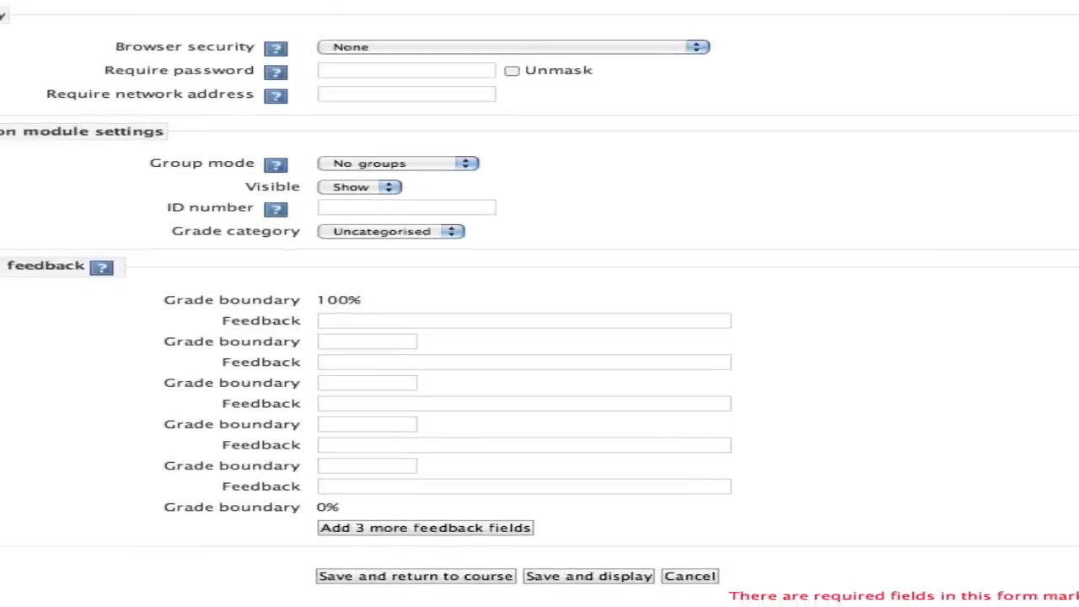
scroll(down, 3)
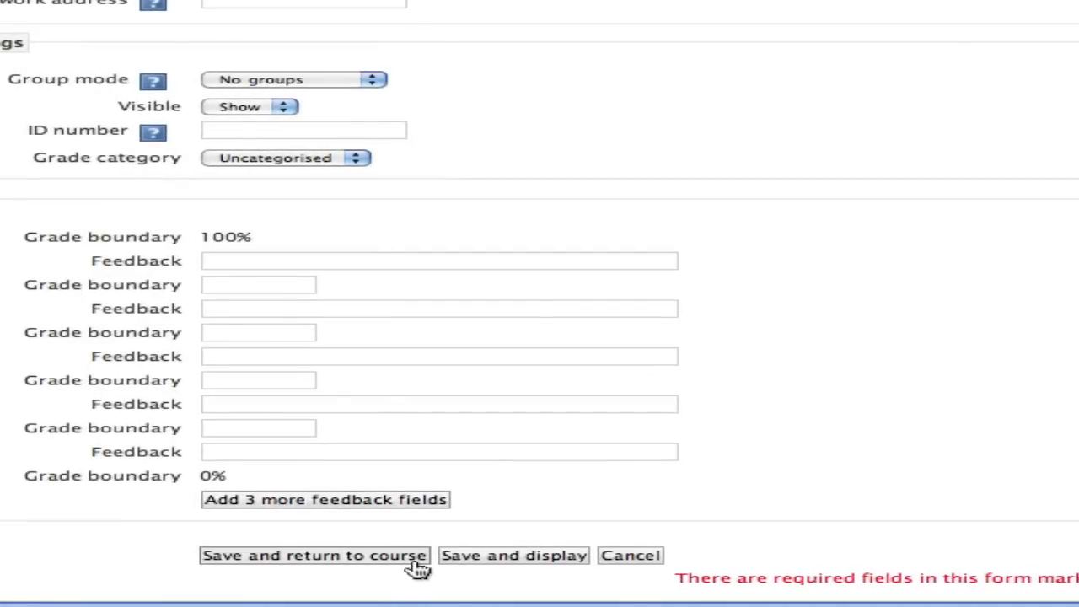
mouse_move(481, 563)
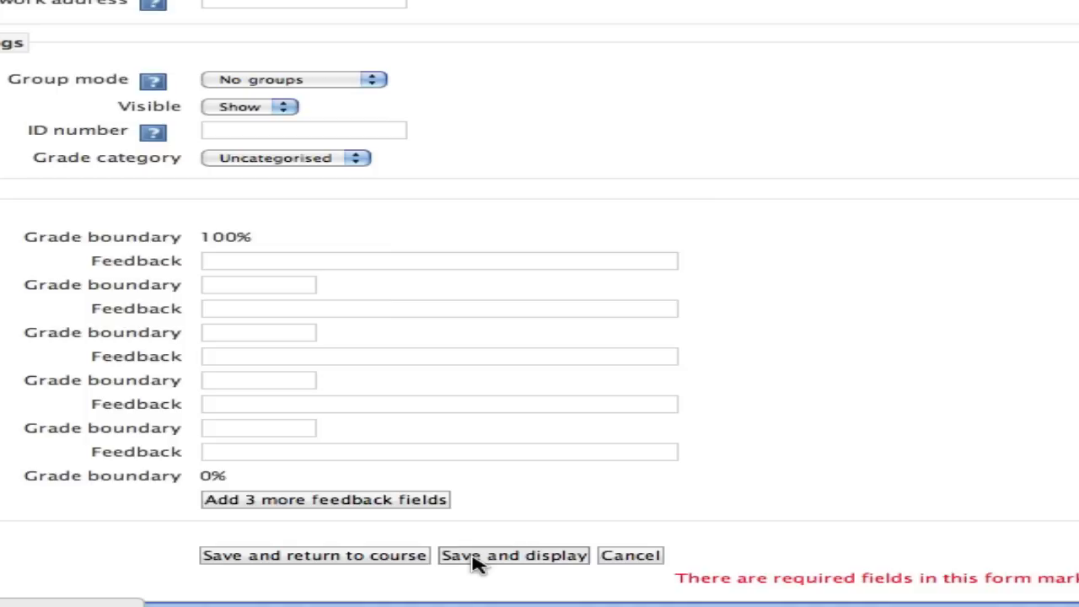
mouse_move(563, 578)
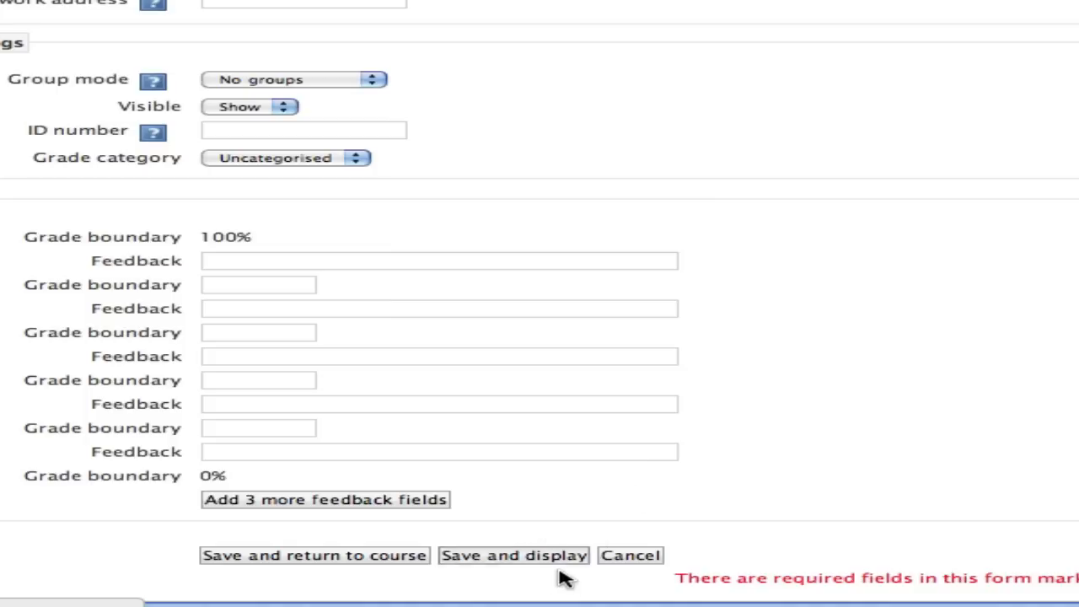
mouse_move(113, 253)
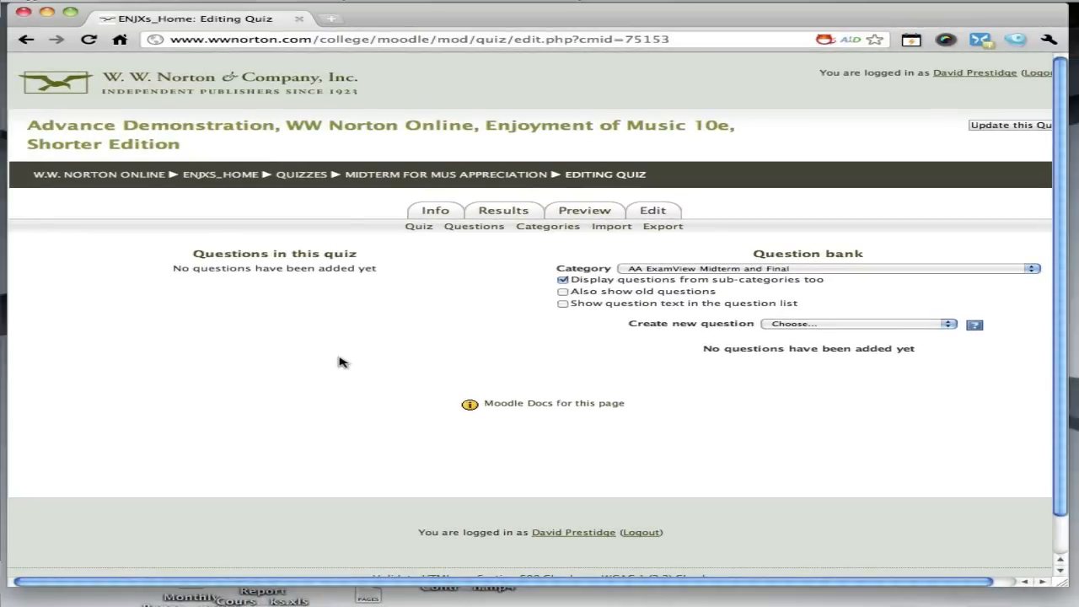
mouse_move(659, 276)
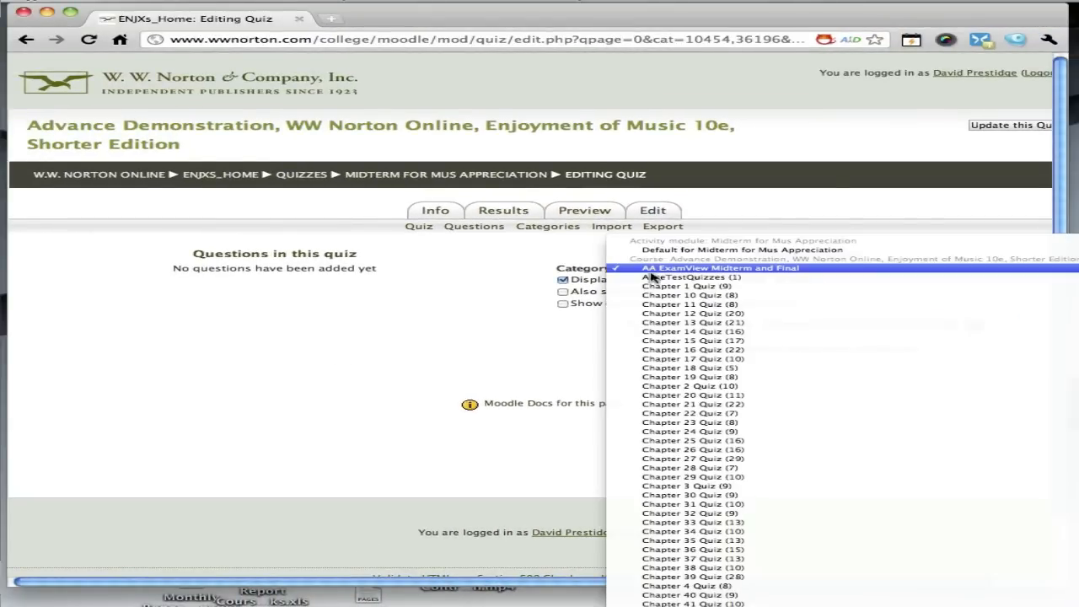
Add all nine Chapter 1 Quiz questions from the question bank to the midterm.
click(686, 286)
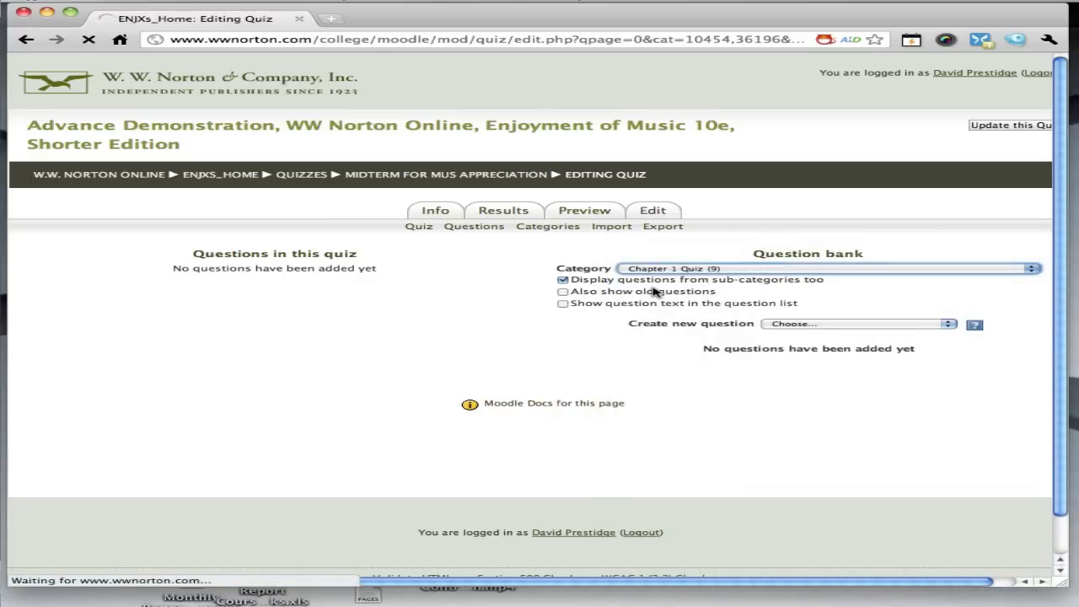
click(830, 268)
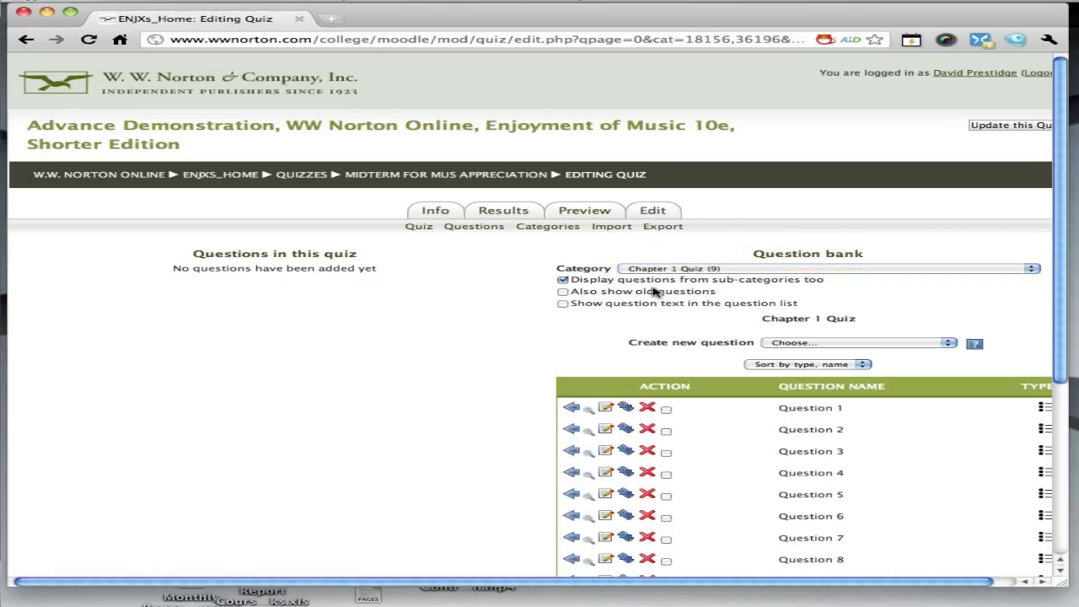
scroll(down, 3)
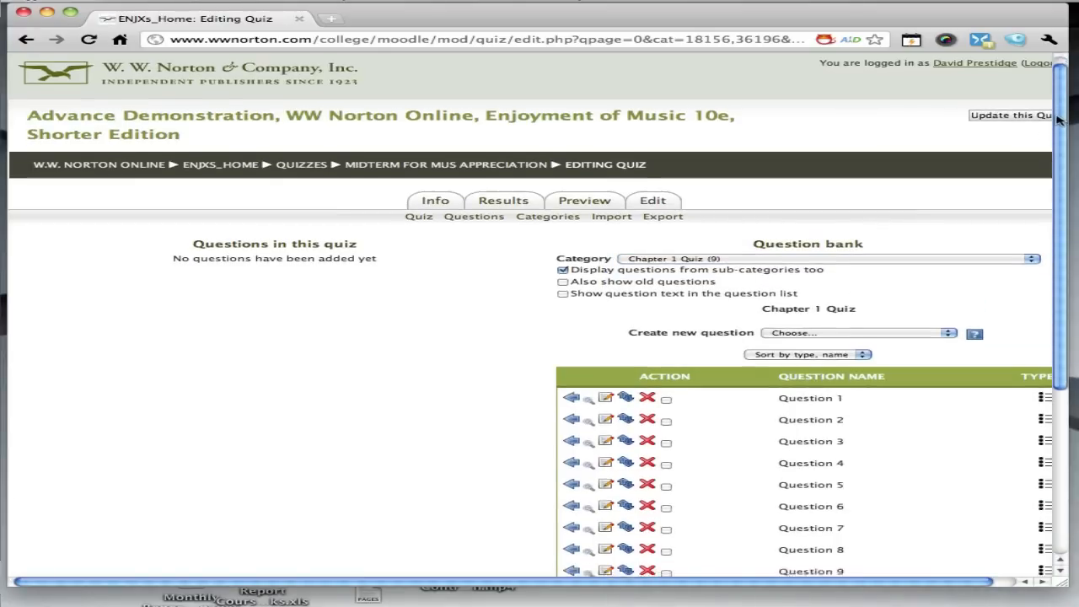
scroll(down, 3)
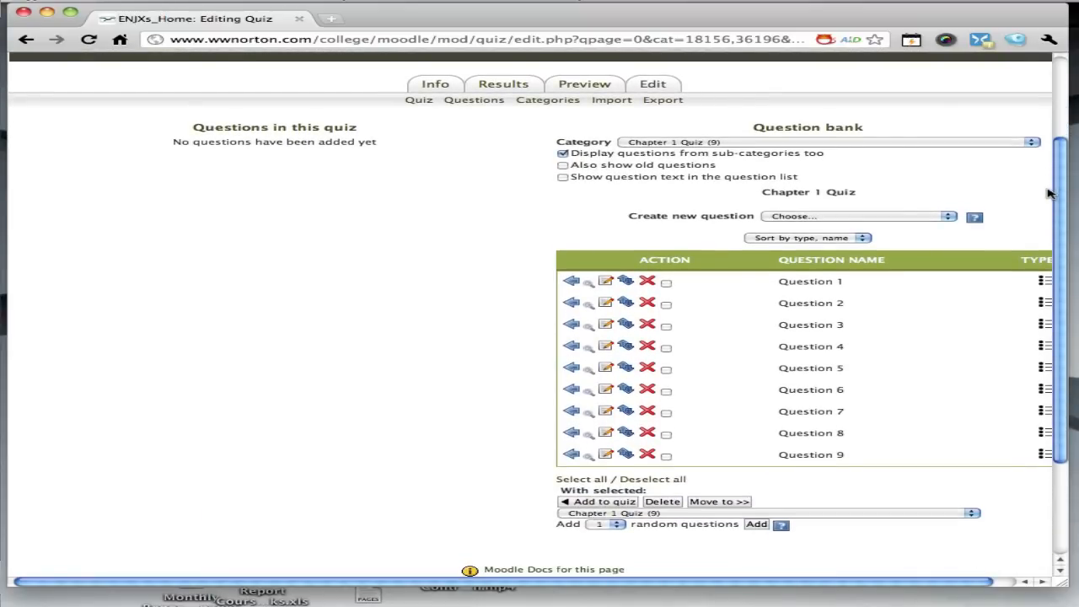
mouse_move(1047, 196)
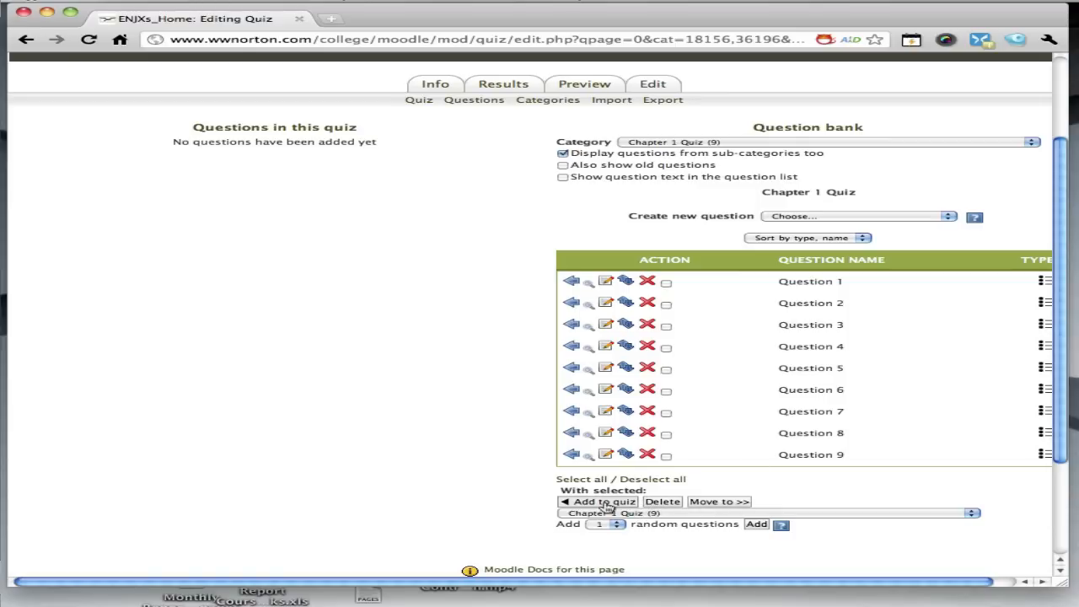
mouse_move(603, 493)
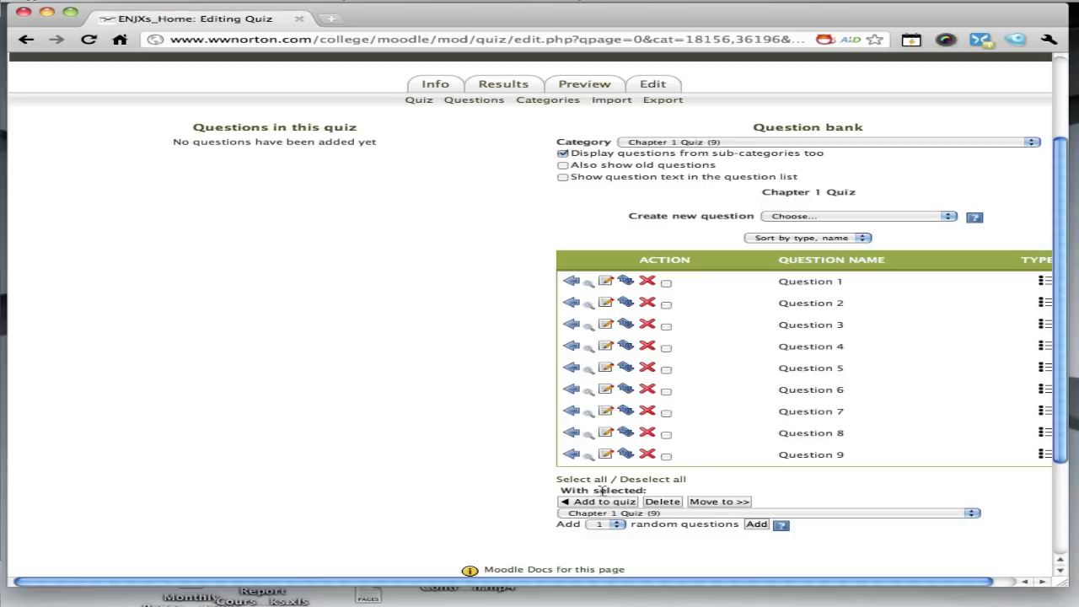
click(575, 479)
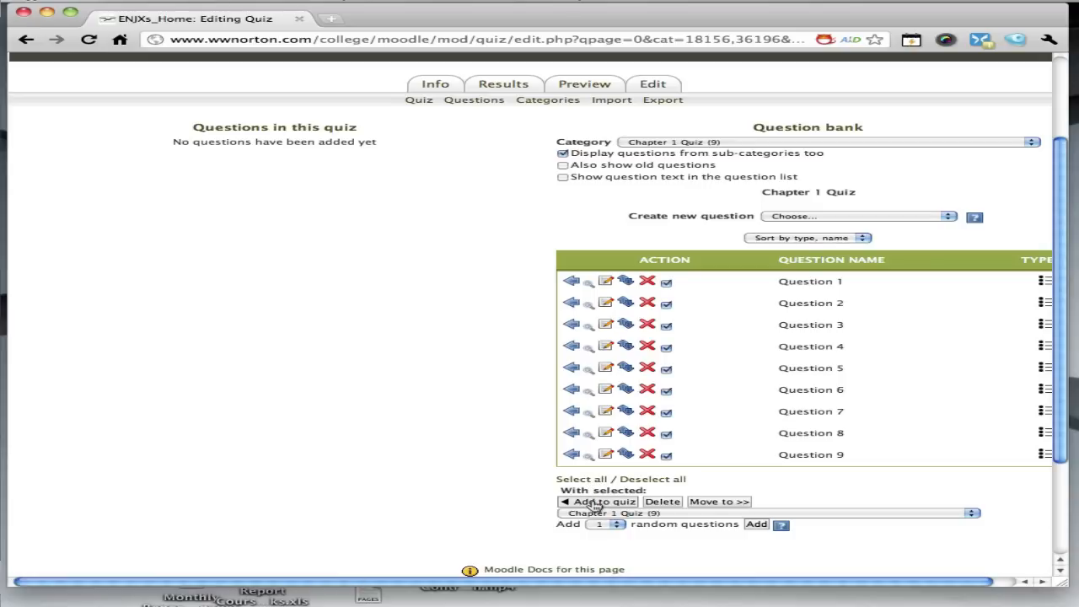
click(600, 501)
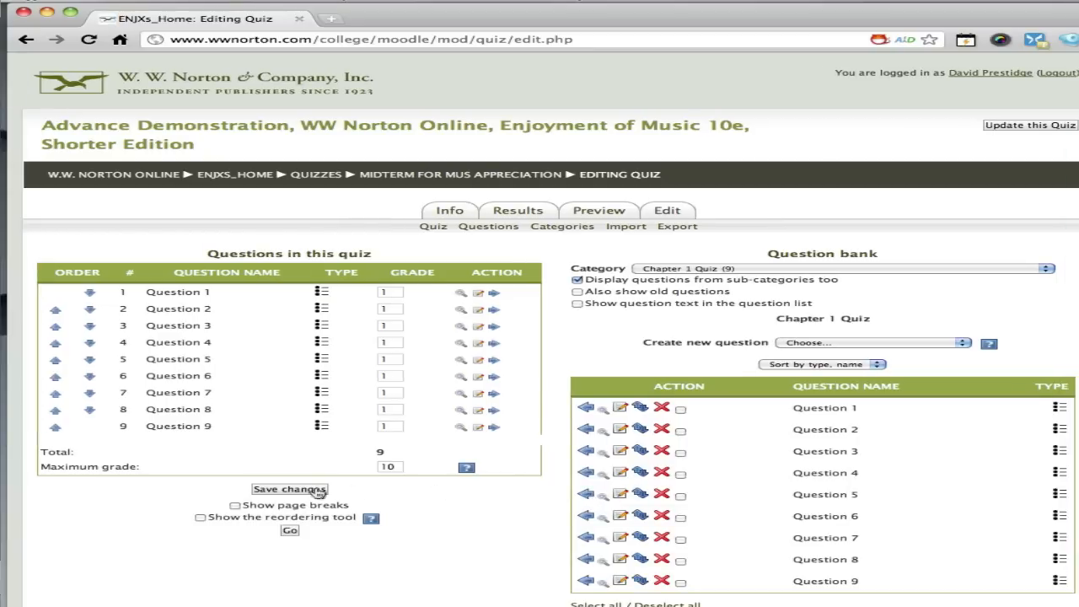
Save the nine-question list at 1 point each, maximum grade 10.
click(289, 489)
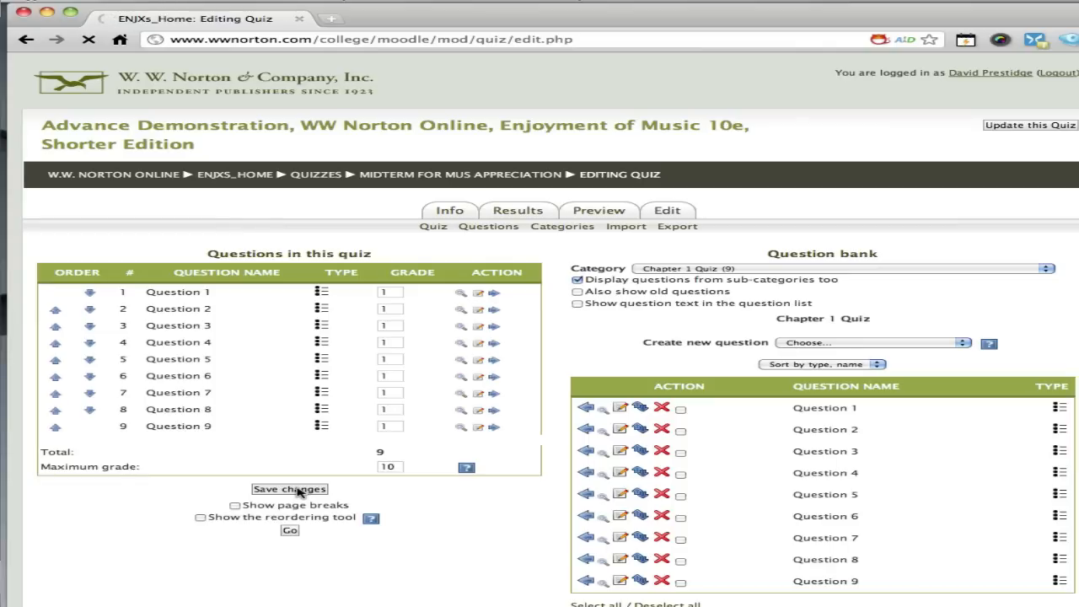
click(289, 489)
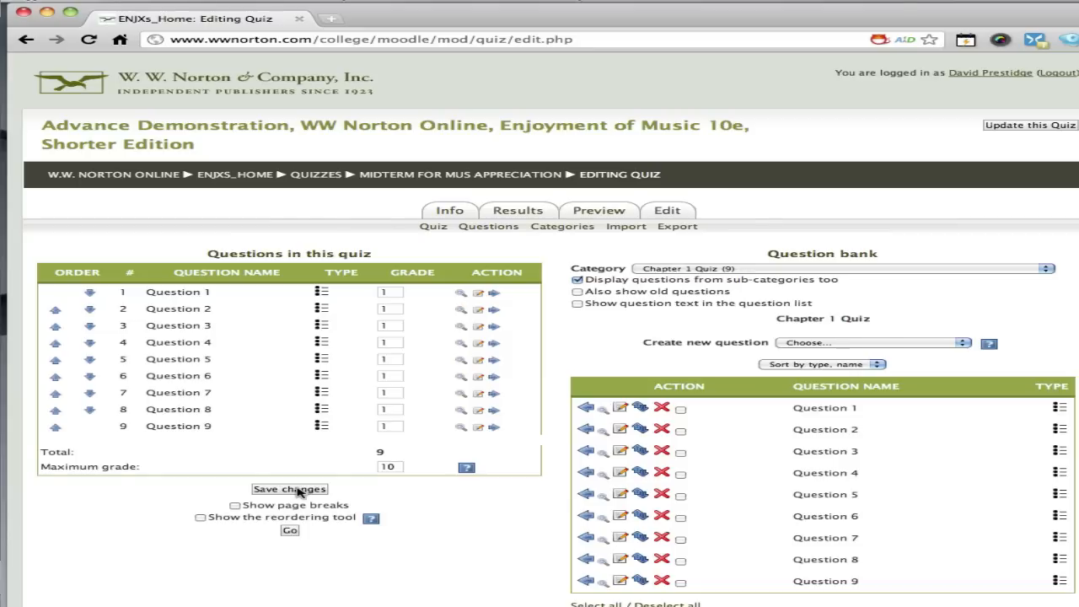
mouse_move(599, 209)
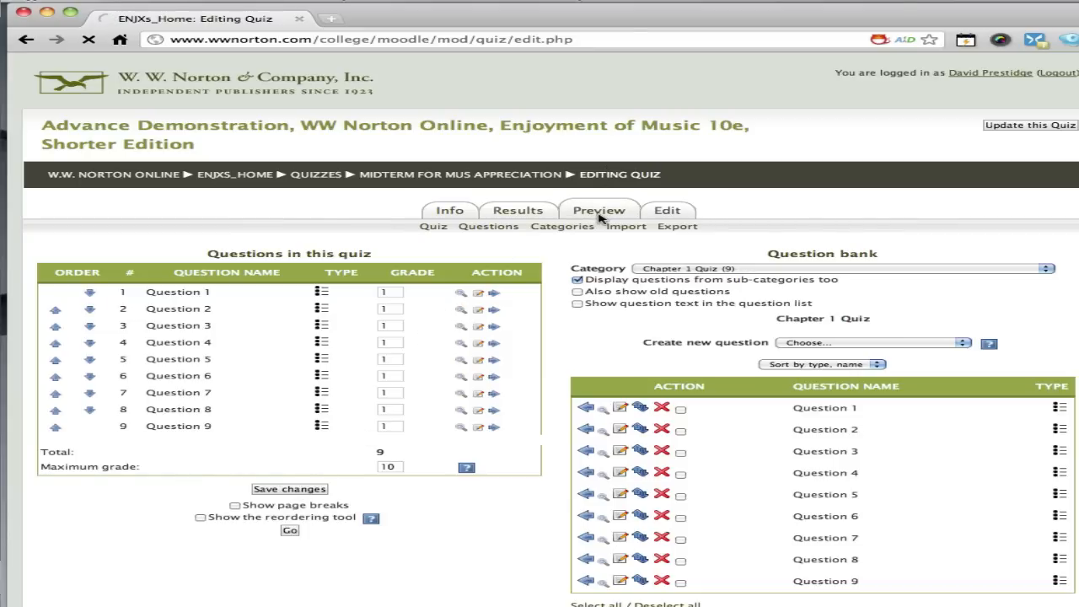
Preview the midterm, look through all nine questions, and submit the attempt unanswered.
click(599, 210)
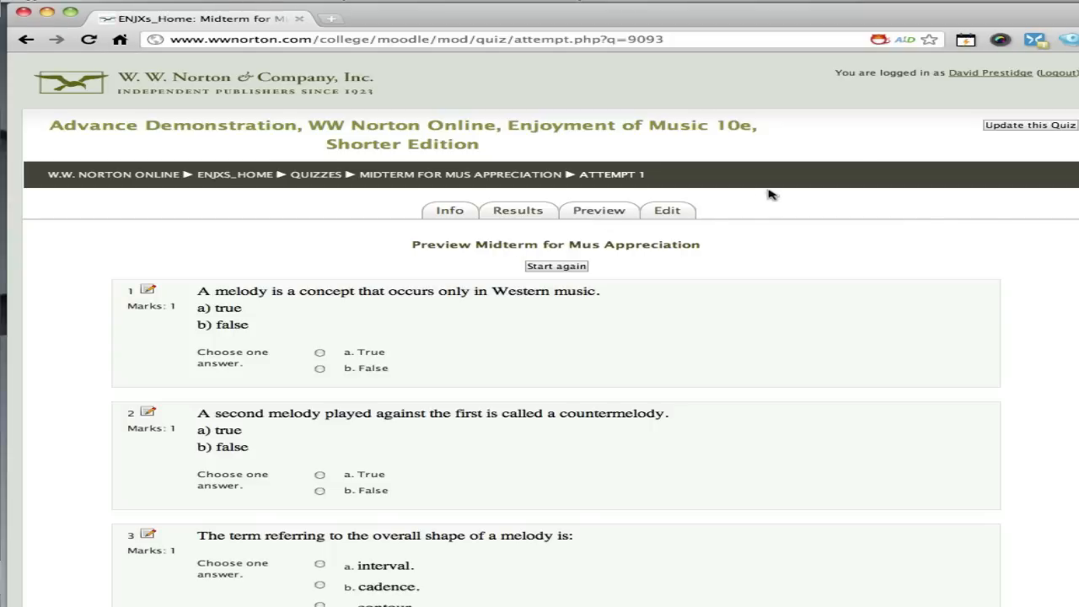
scroll(down, 3)
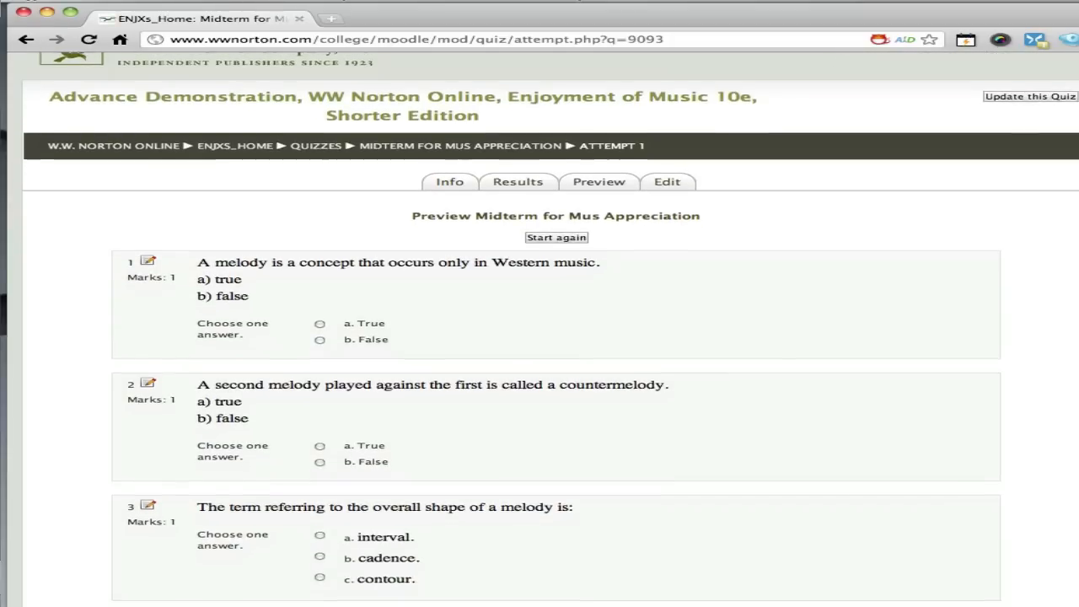
scroll(down, 3)
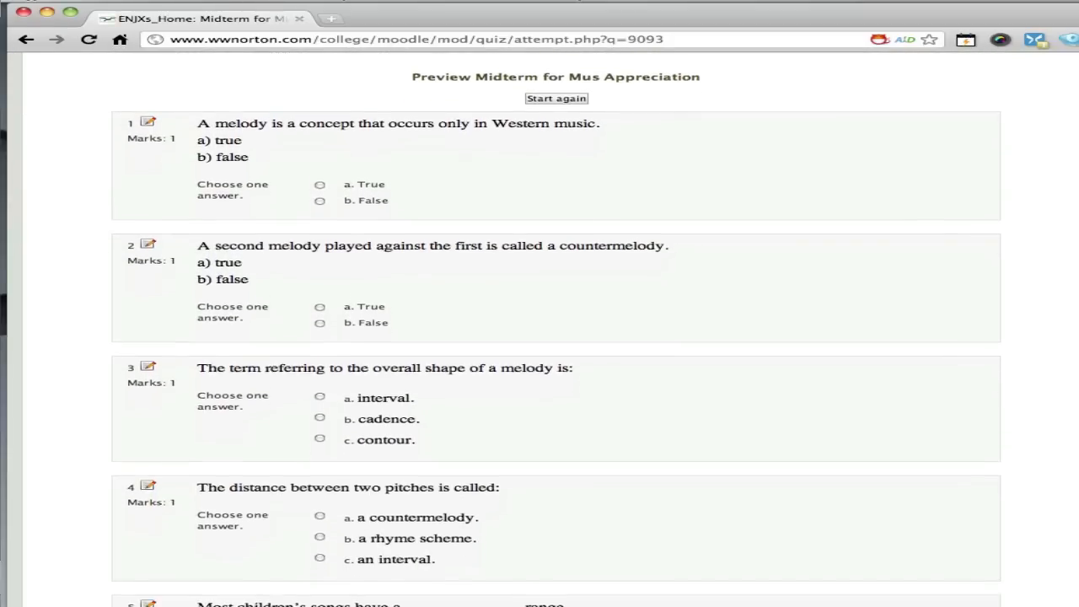
scroll(down, 3)
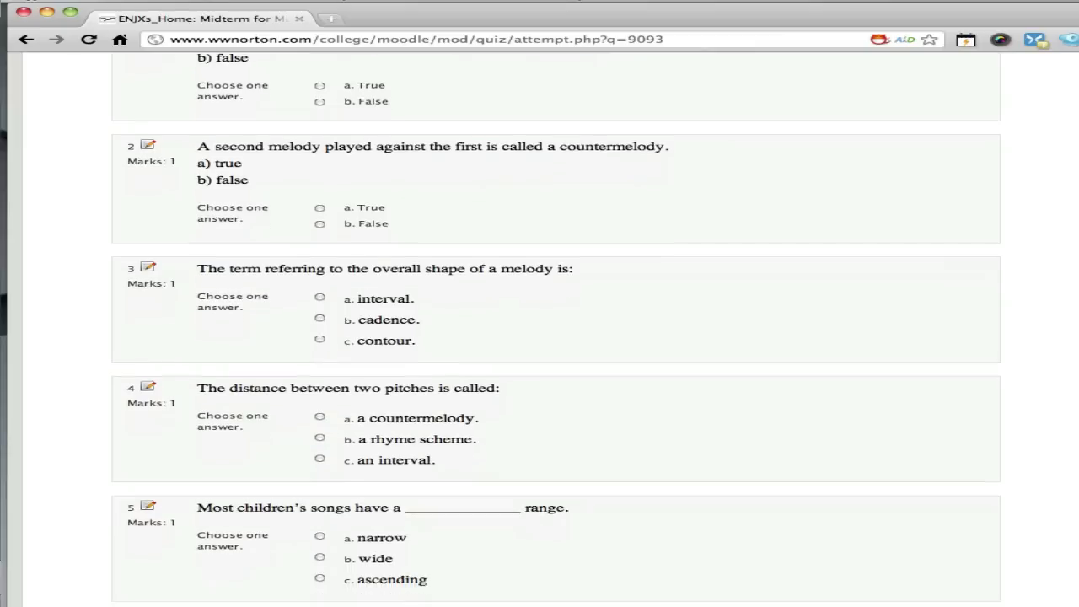
scroll(down, 3)
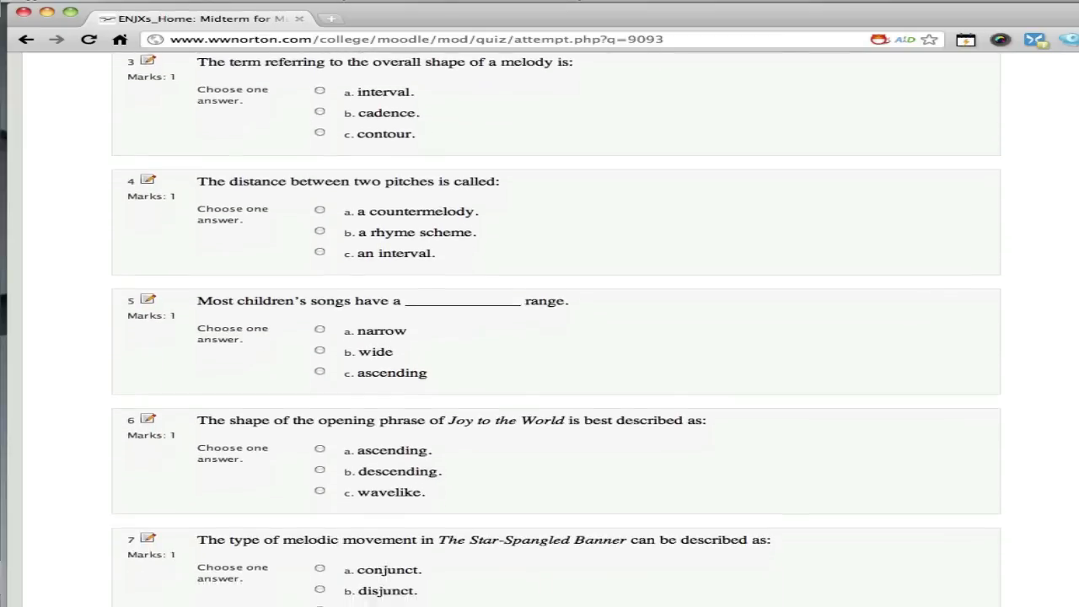
scroll(down, 3)
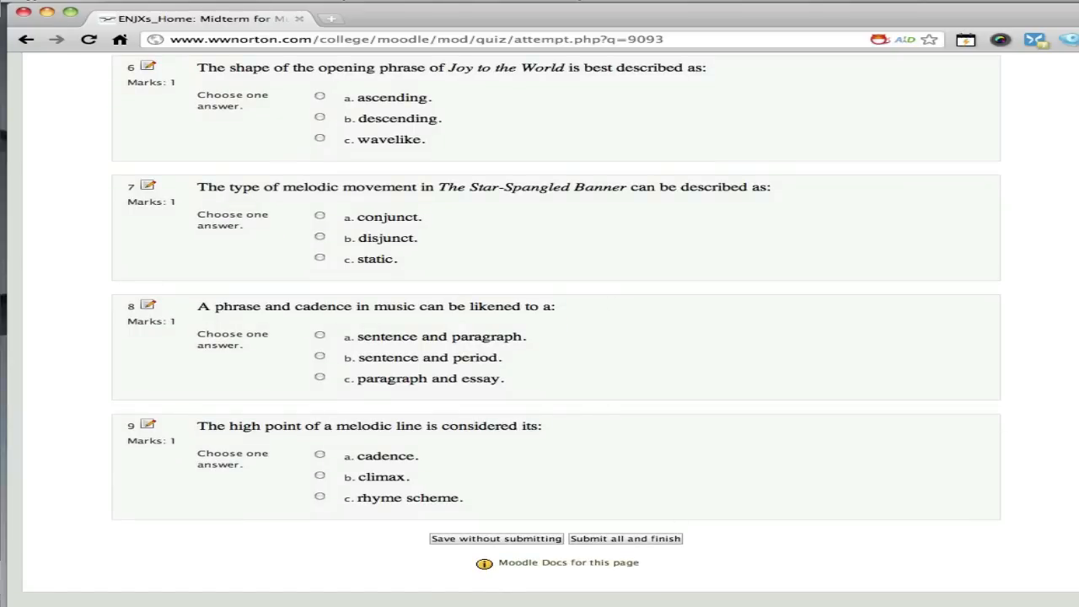
mouse_move(624, 544)
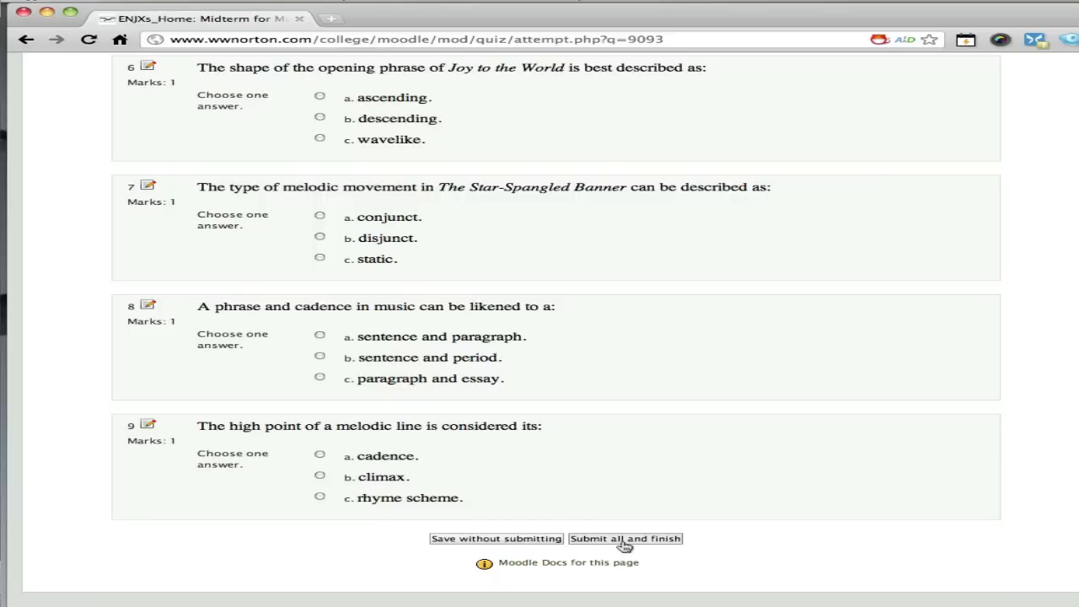
click(625, 538)
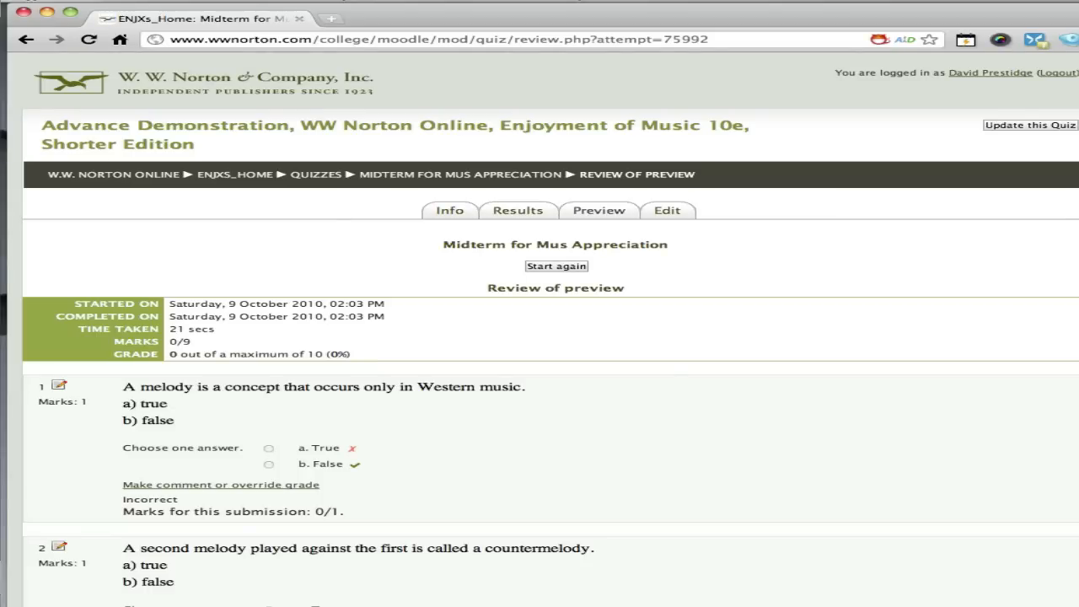
Scroll the preview review showing 0/9 marks and a grade of 0 out of 10.
scroll(down, 3)
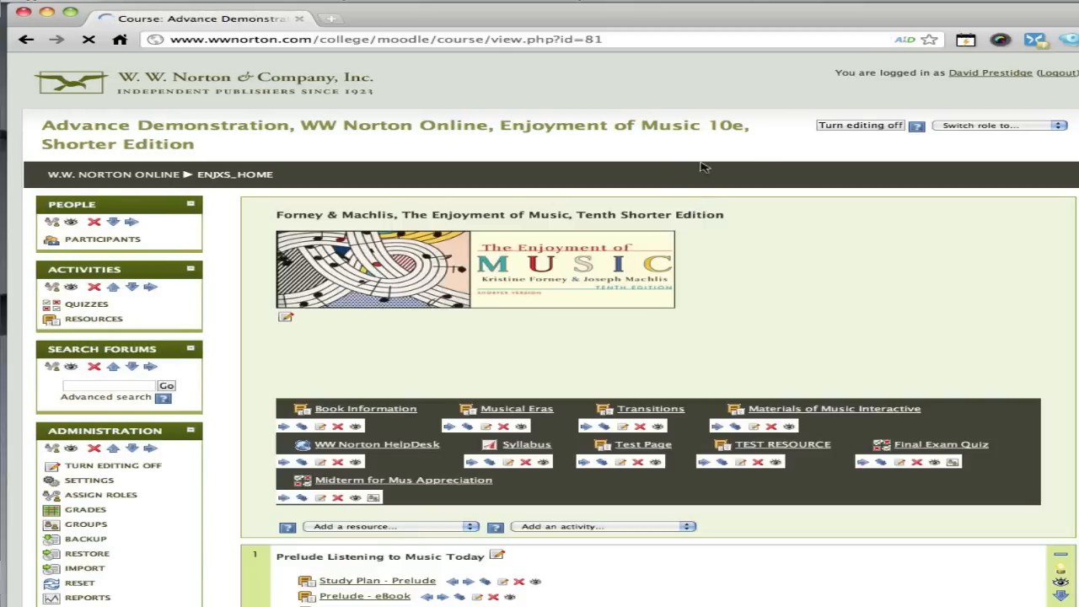
mouse_move(961, 139)
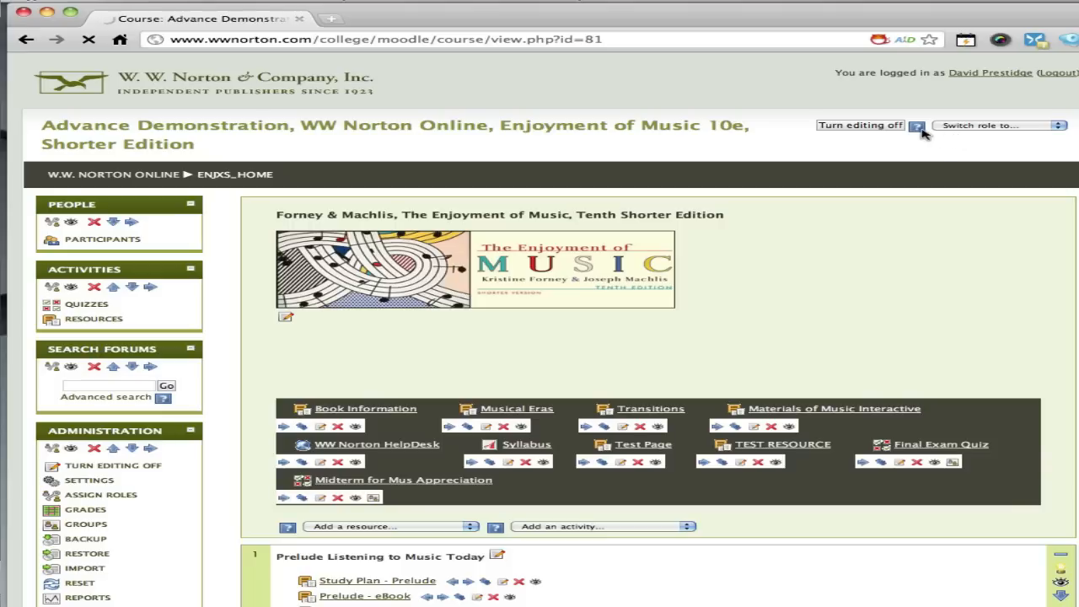
Turn editing off and open the course grader report from Administration.
click(859, 125)
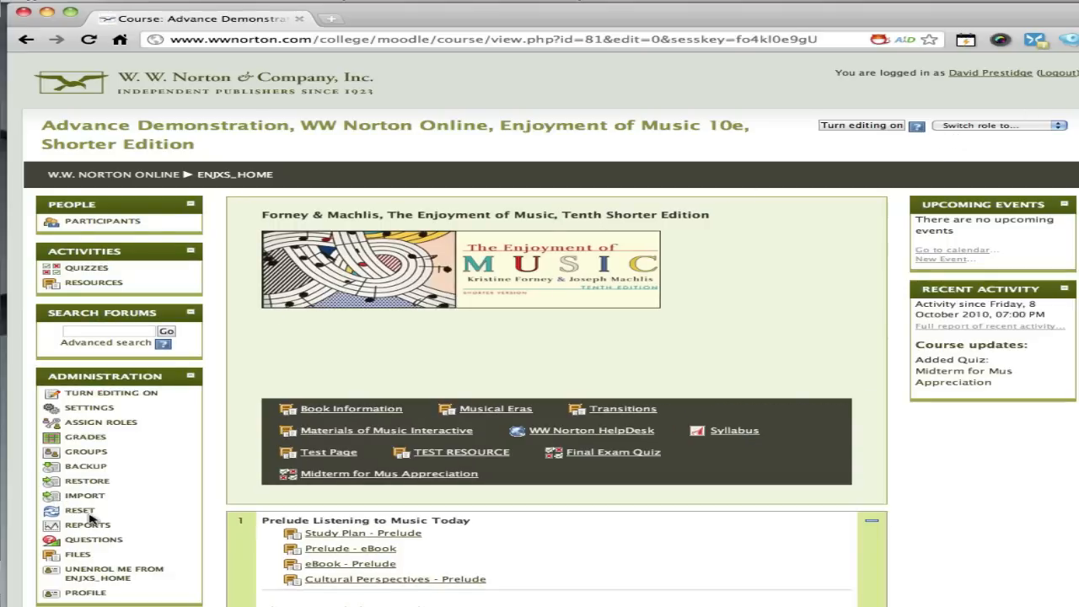
mouse_move(82, 444)
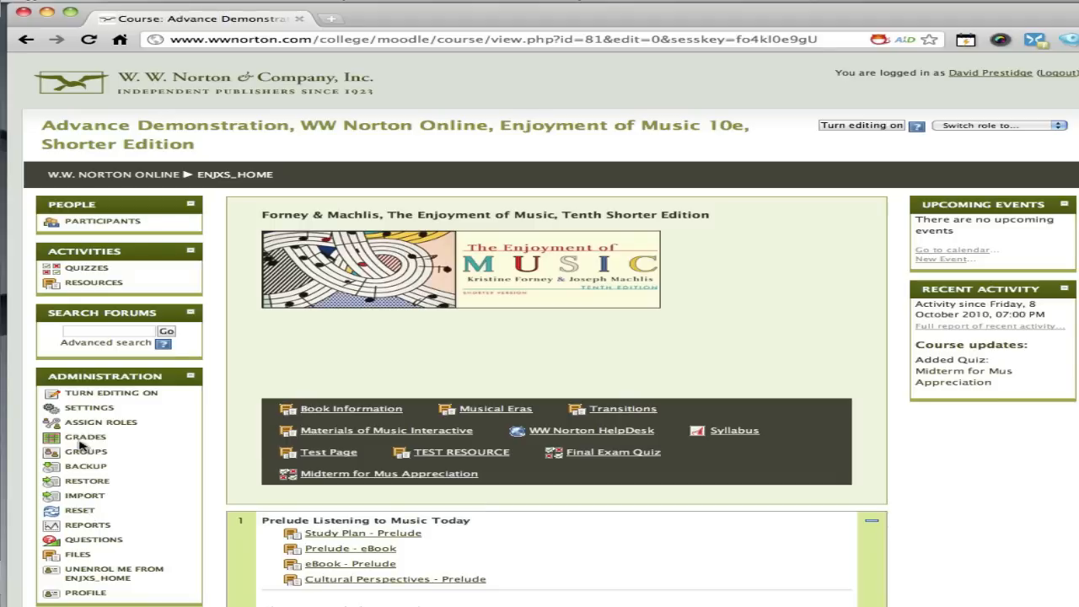
click(85, 437)
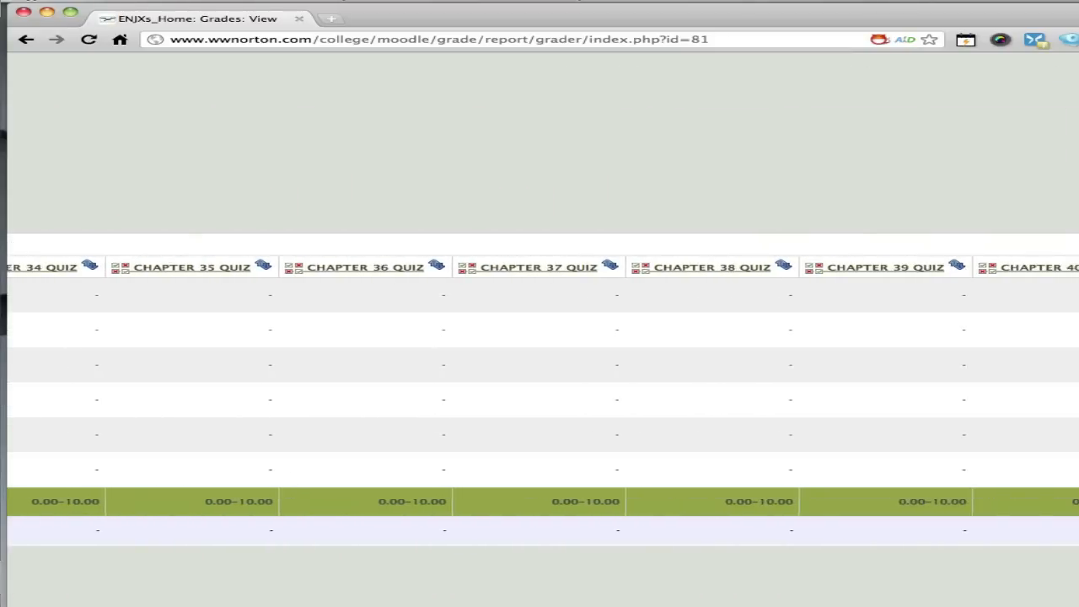
Scroll the grader report right to the Midterm for Mus Appreciation column (0.00–10.00).
scroll(right, 3)
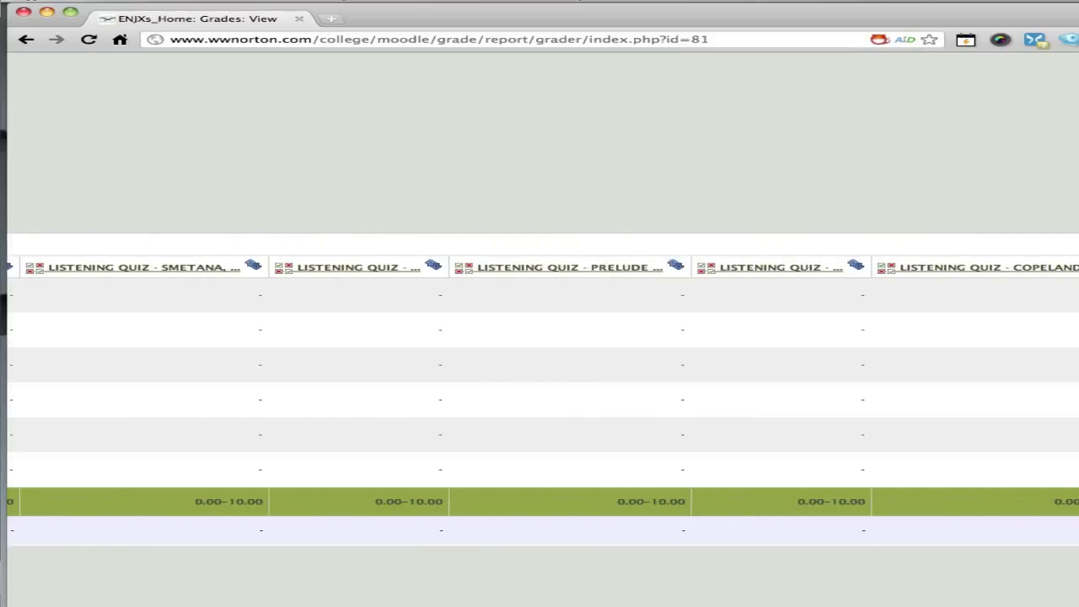
scroll(right, 3)
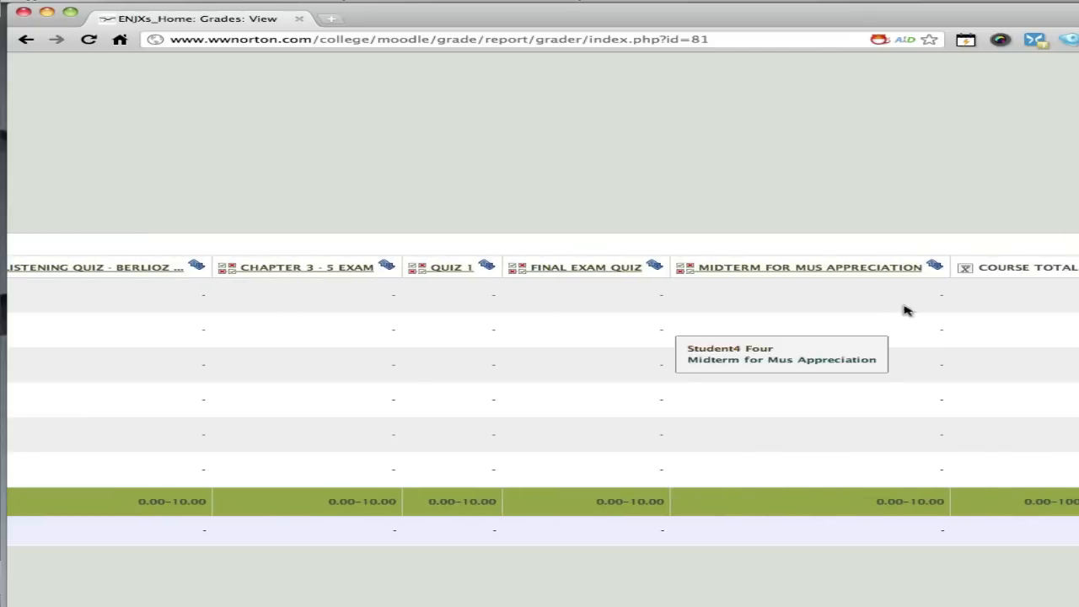
mouse_move(847, 268)
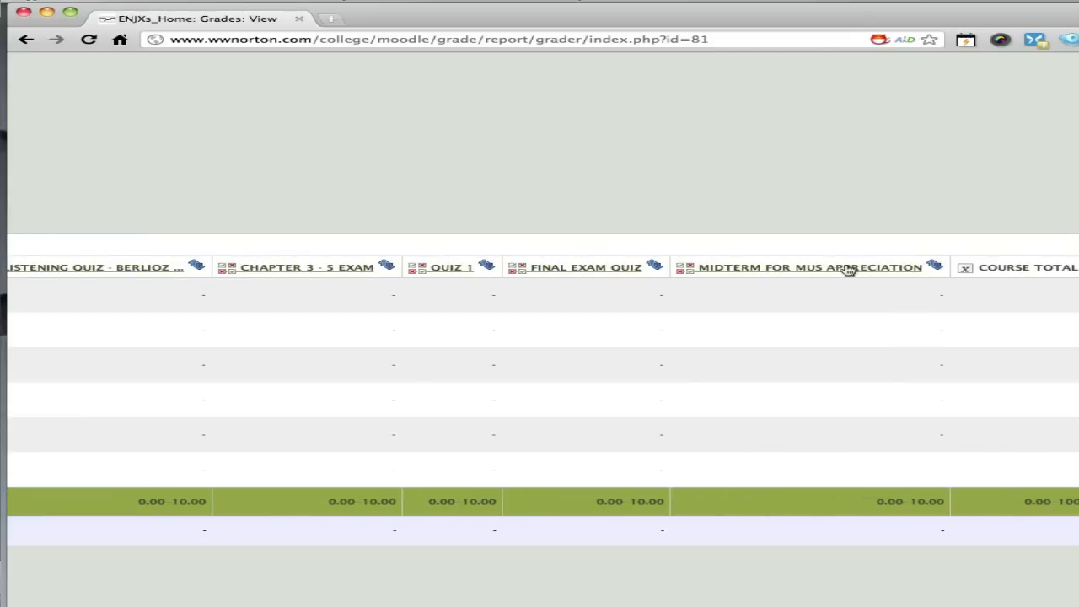
mouse_move(847, 268)
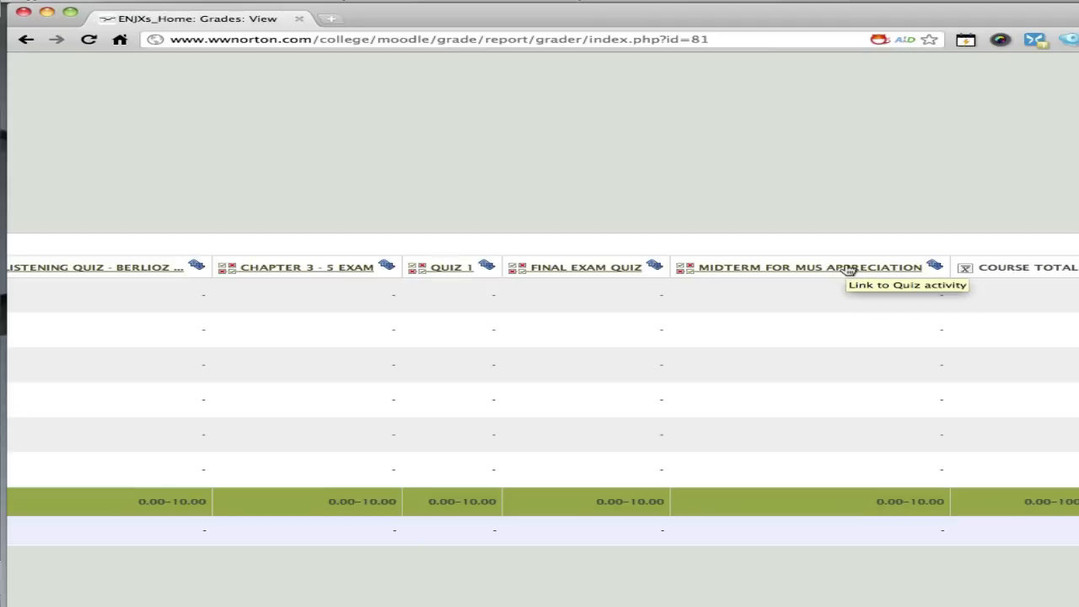
mouse_move(637, 143)
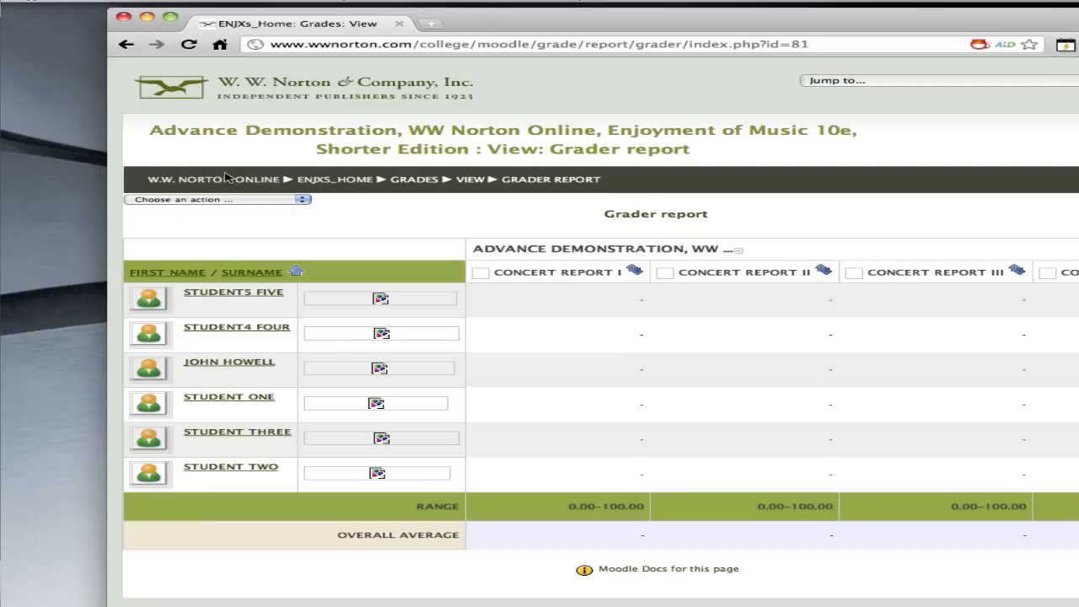
Go back to the ENJXS_HOME course page via the breadcrumb trail.
click(334, 178)
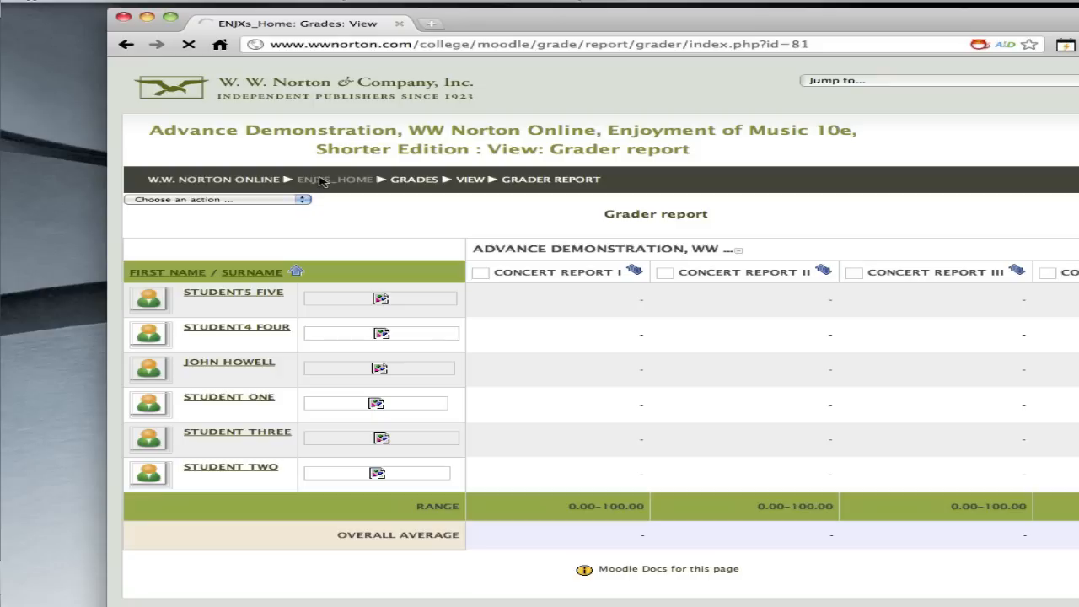
mouse_move(324, 184)
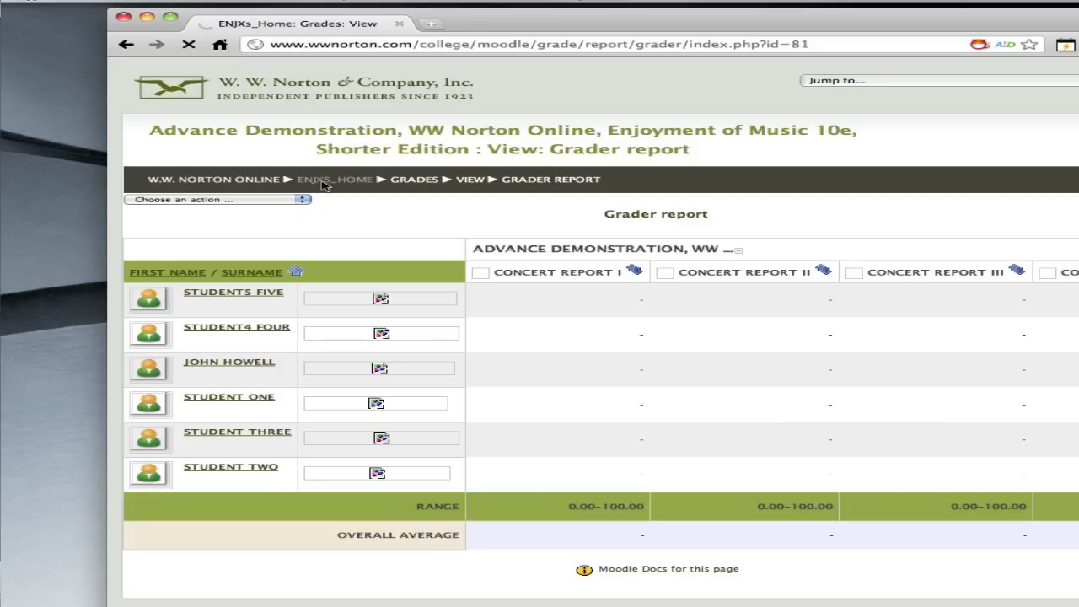